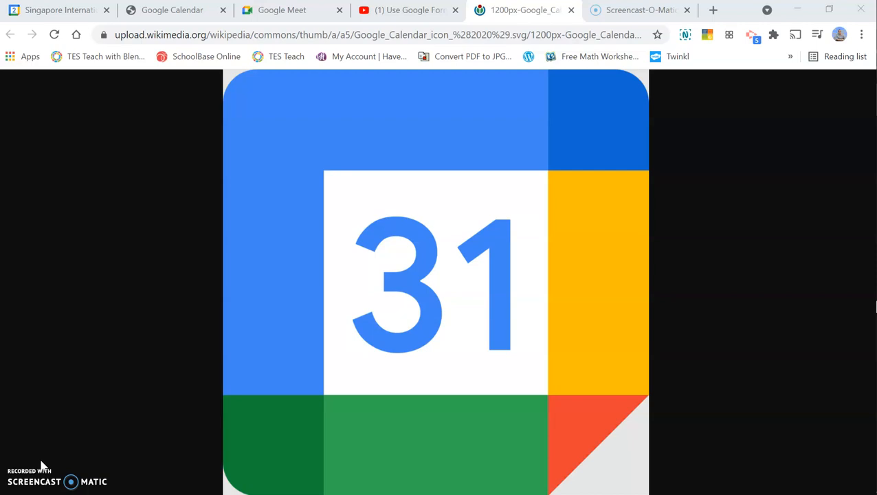
pyautogui.moveTo(314, 319)
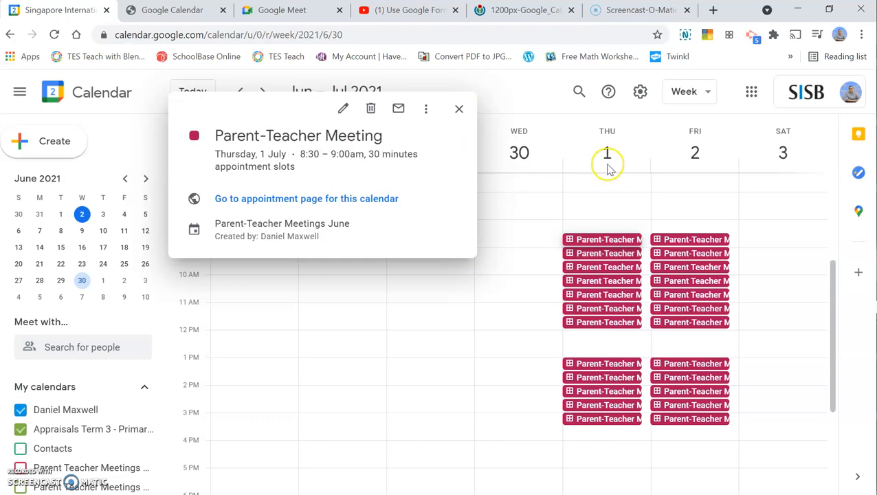
# - Go to the appointment booking page for the Parent-Teacher Meeting calendar
pyautogui.click(459, 109)
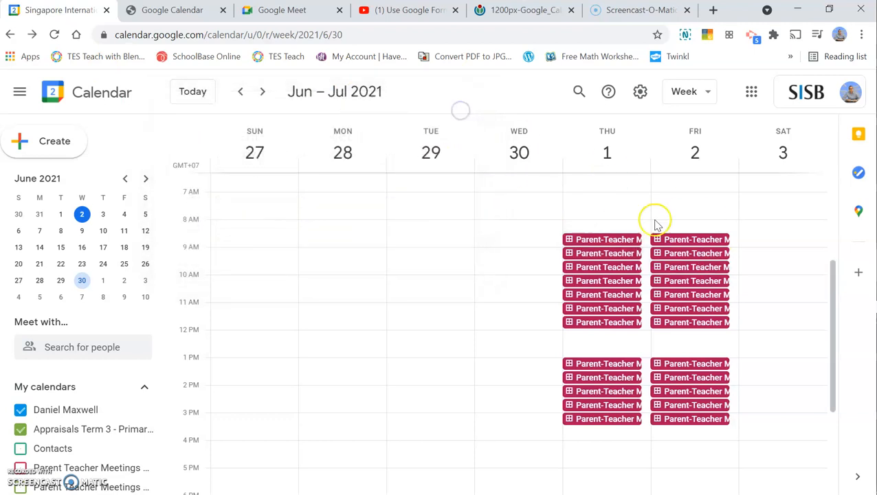
pyautogui.moveTo(734, 386)
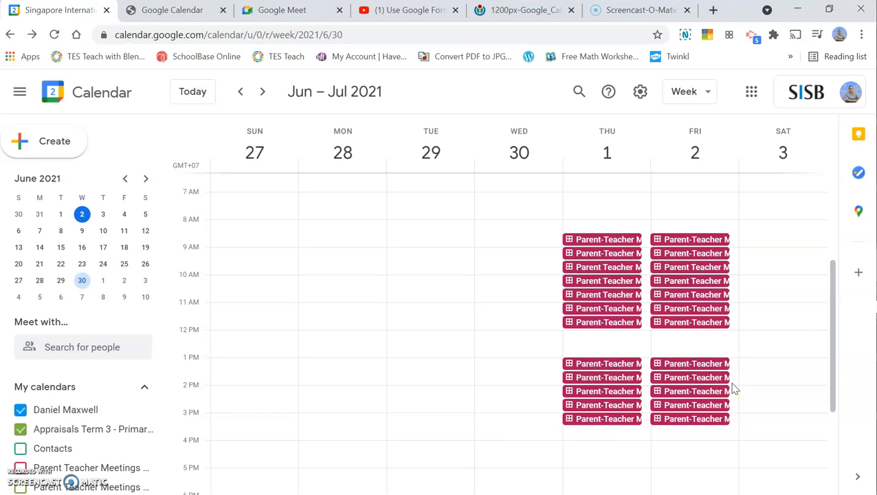
pyautogui.moveTo(172, 9)
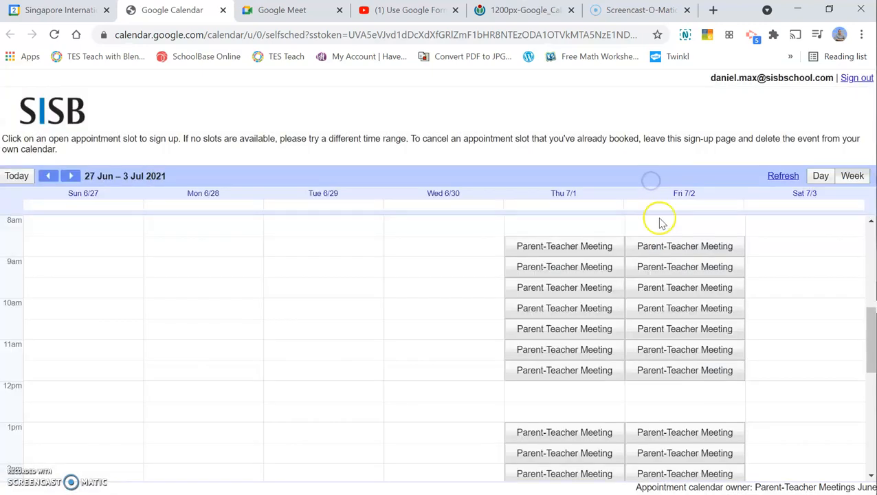
pyautogui.moveTo(500, 112)
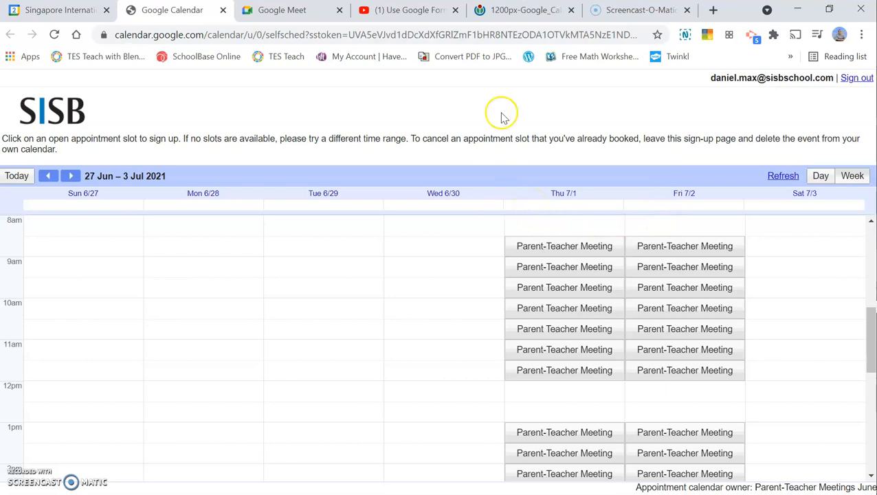
pyautogui.moveTo(409, 10)
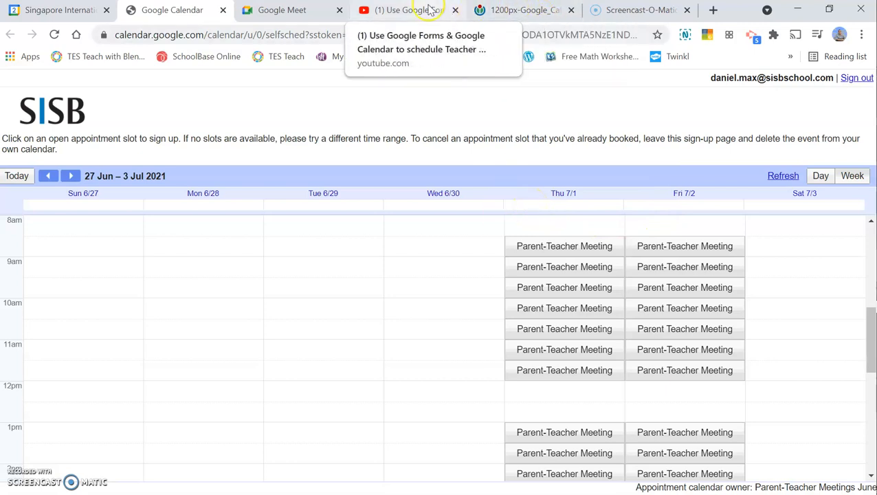
# - Show the earlier YouTube booking tutorial, then return to the Calendar week view
pyautogui.click(405, 10)
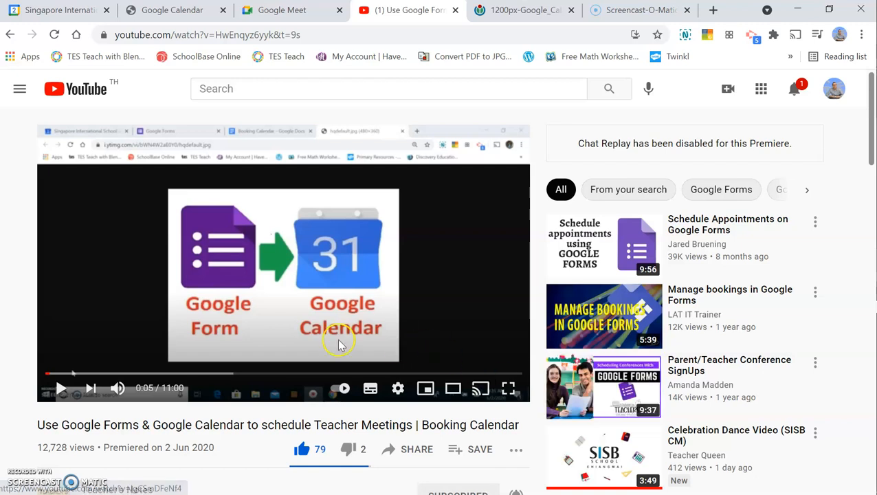
pyautogui.scroll(-3)
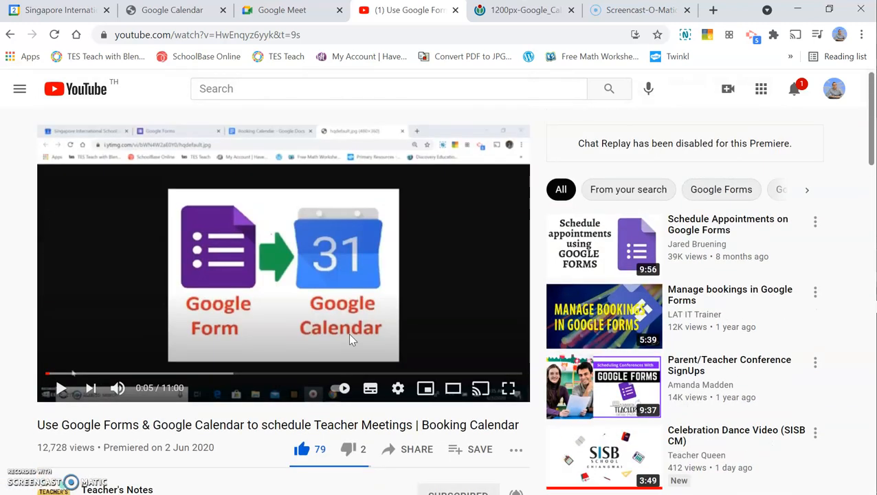
pyautogui.moveTo(525, 10)
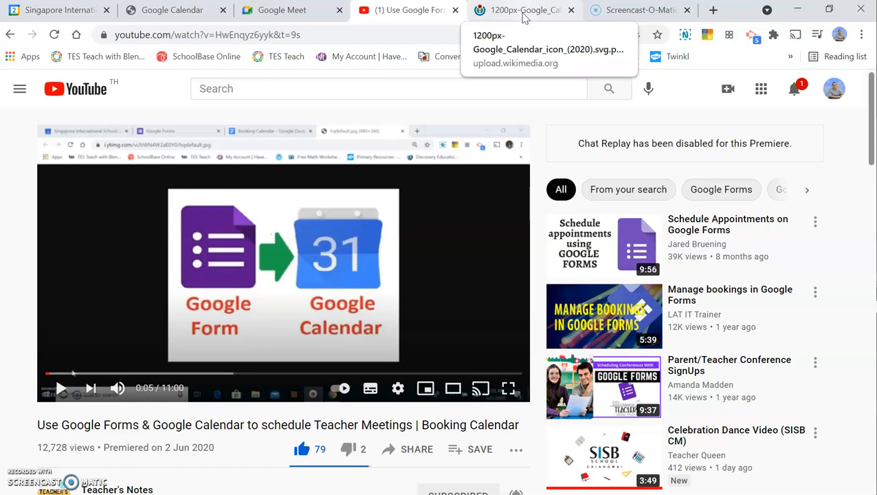
pyautogui.click(526, 10)
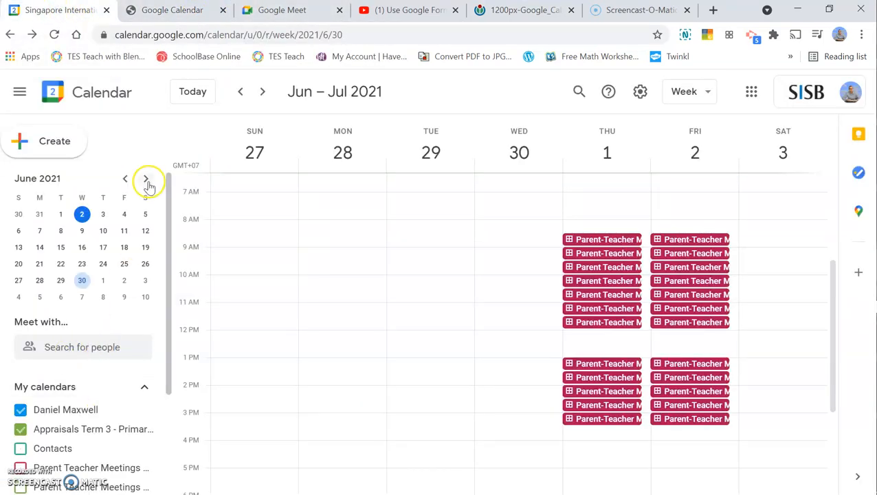
# - Create a new calendar named PTM June from the Other calendars add menu
pyautogui.scroll(-3)
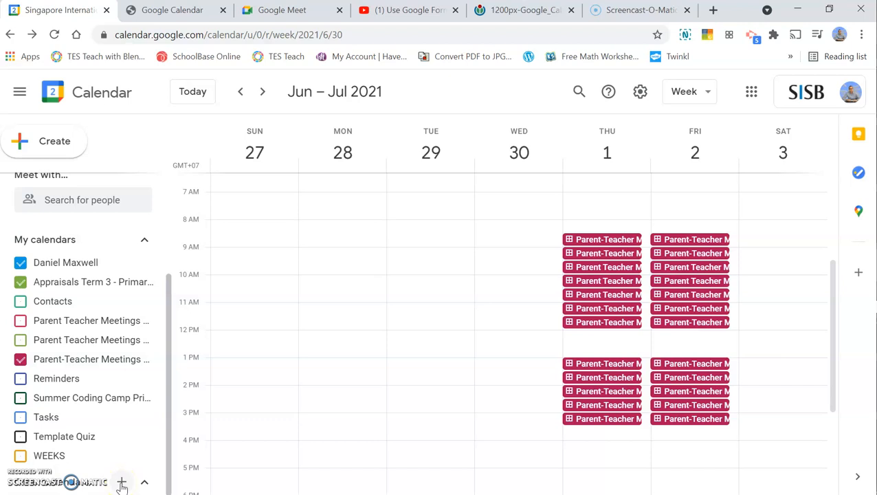
pyautogui.click(751, 91)
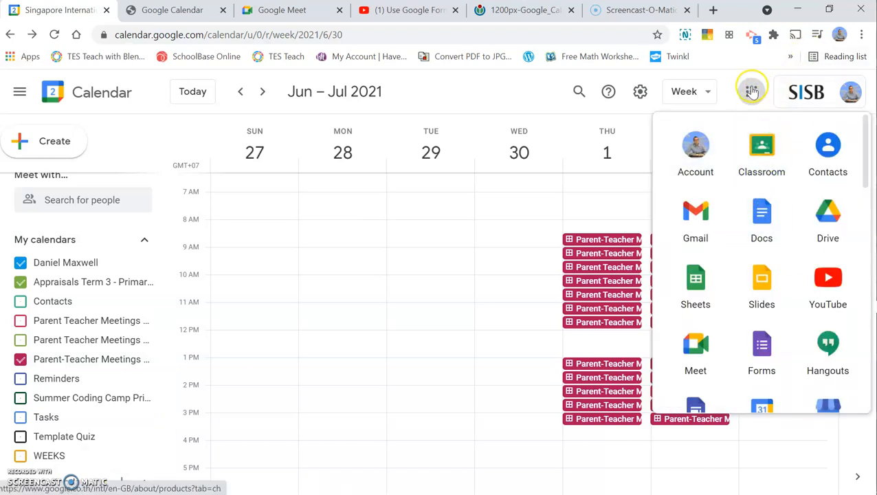
pyautogui.click(750, 91)
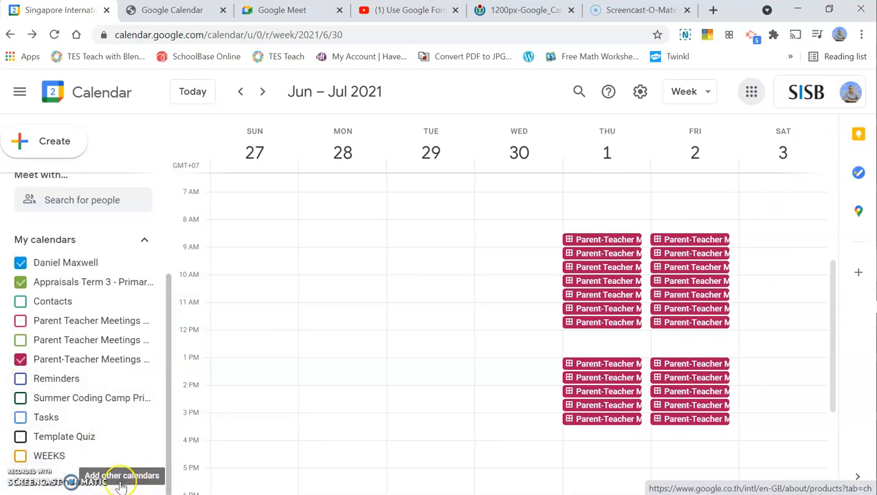
pyautogui.click(122, 475)
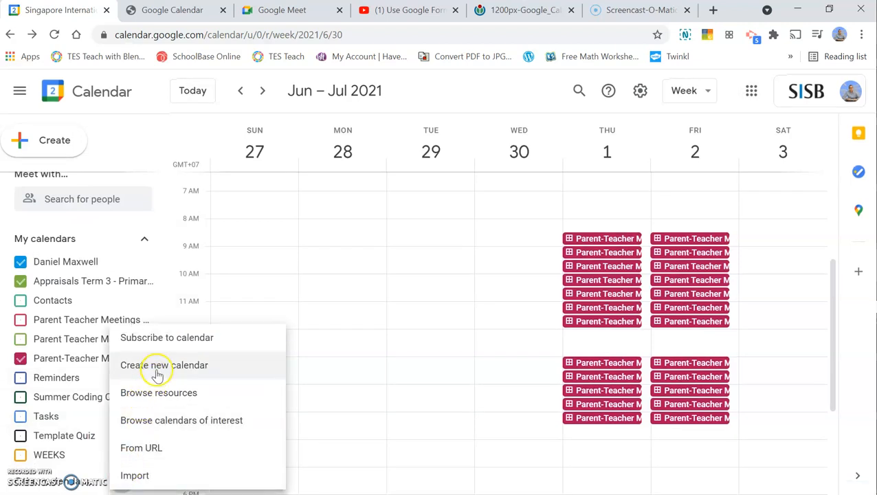
pyautogui.click(164, 365)
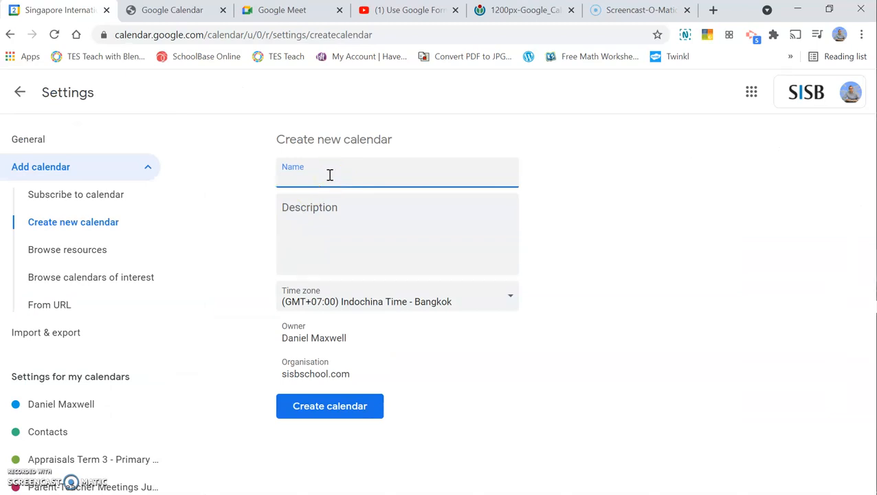
pyautogui.write('PTM June')
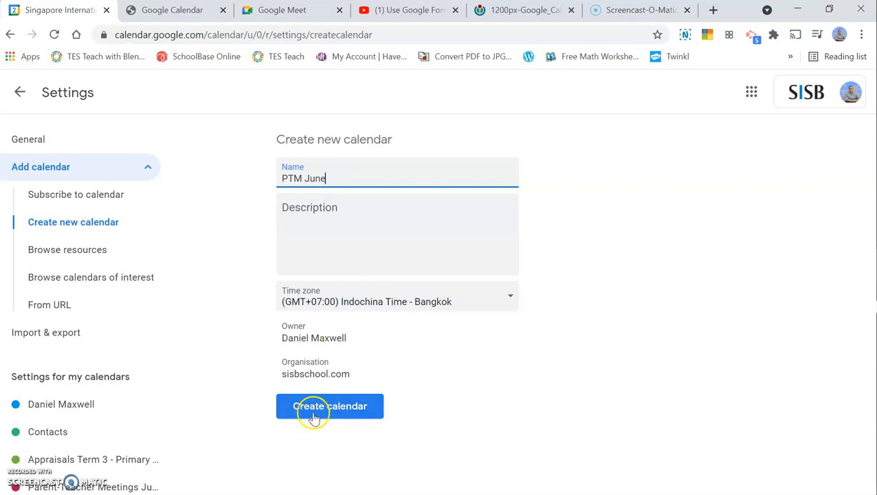
pyautogui.click(329, 405)
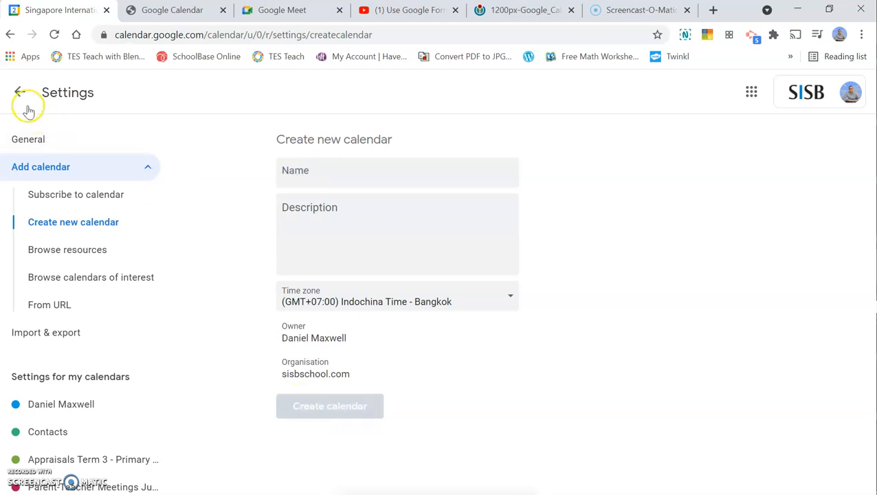
# - Navigate to the week of 21 June and start an appointment slot at 9am Monday
pyautogui.click(19, 91)
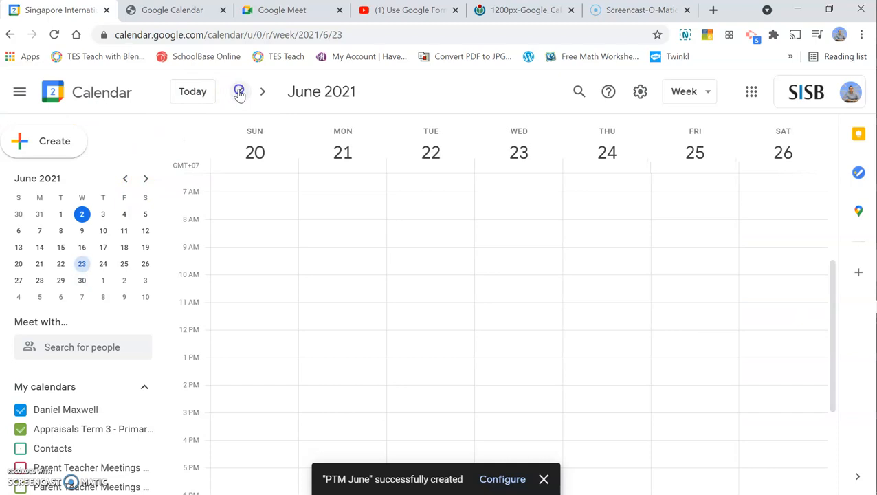
pyautogui.click(239, 90)
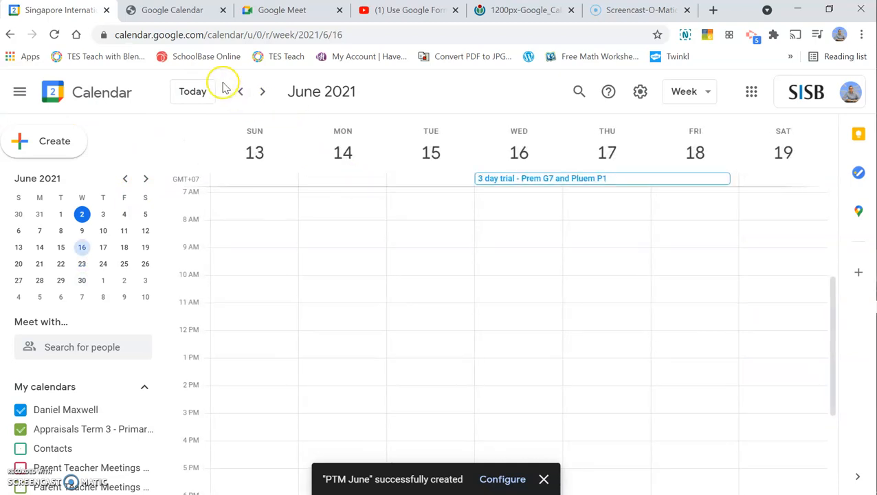
pyautogui.click(240, 91)
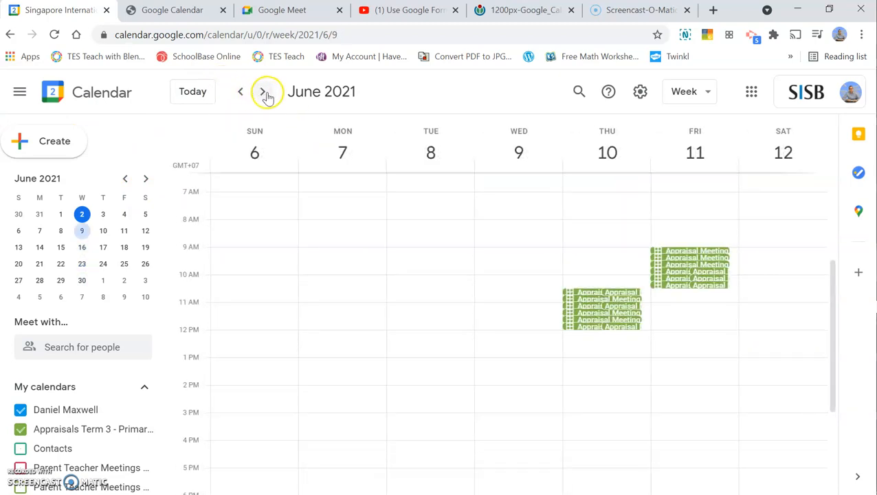
pyautogui.click(262, 91)
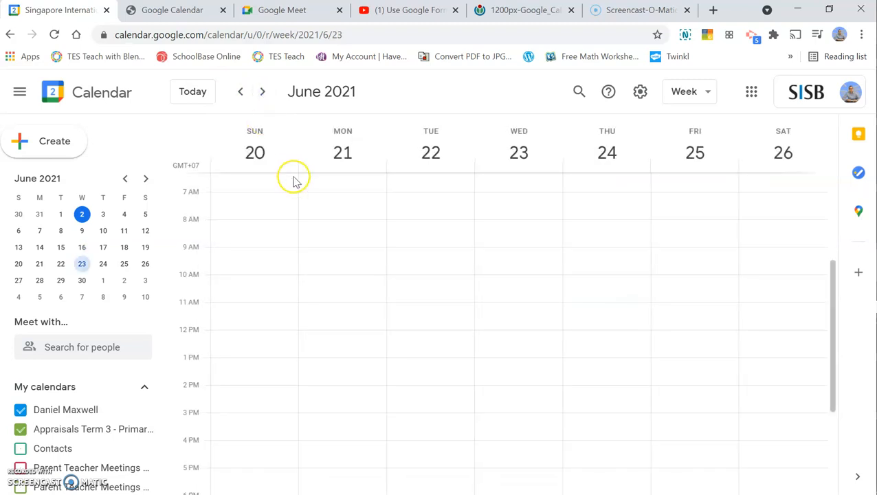
pyautogui.moveTo(346, 258)
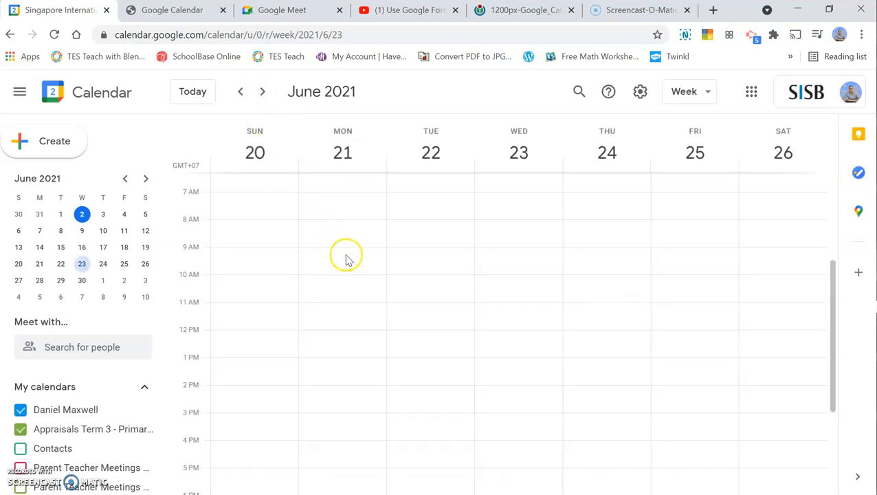
pyautogui.click(342, 254)
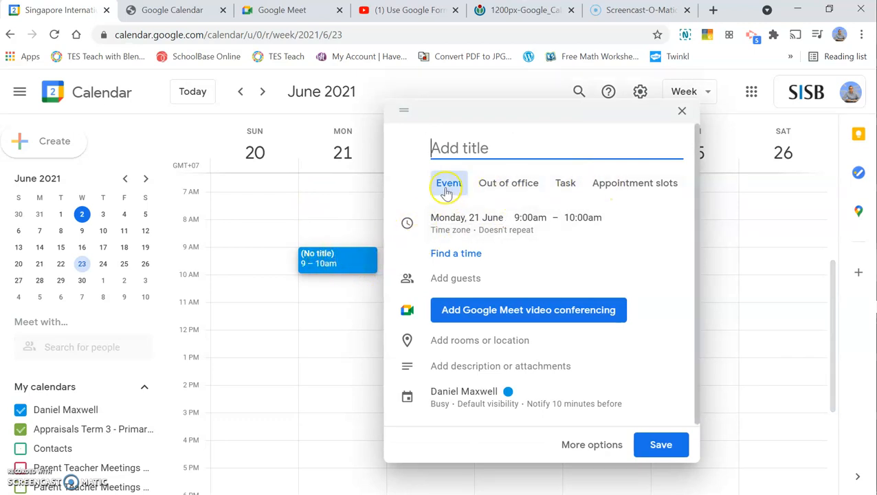
pyautogui.moveTo(620, 183)
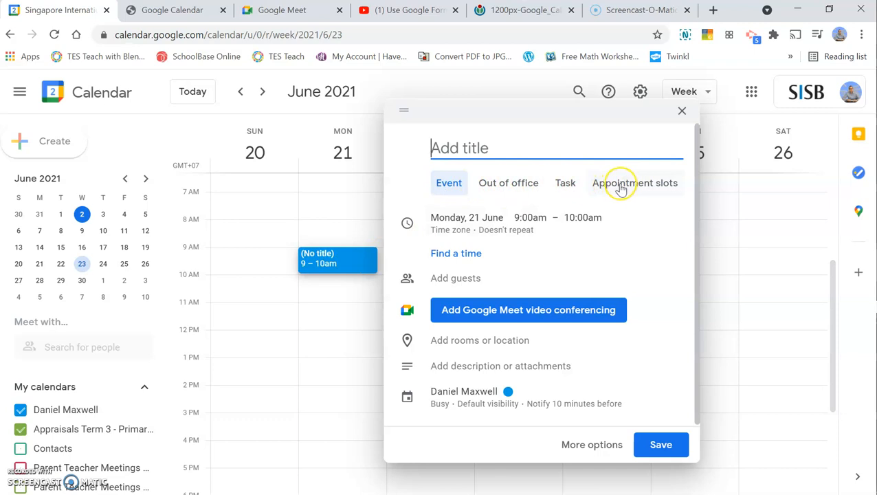
pyautogui.click(635, 183)
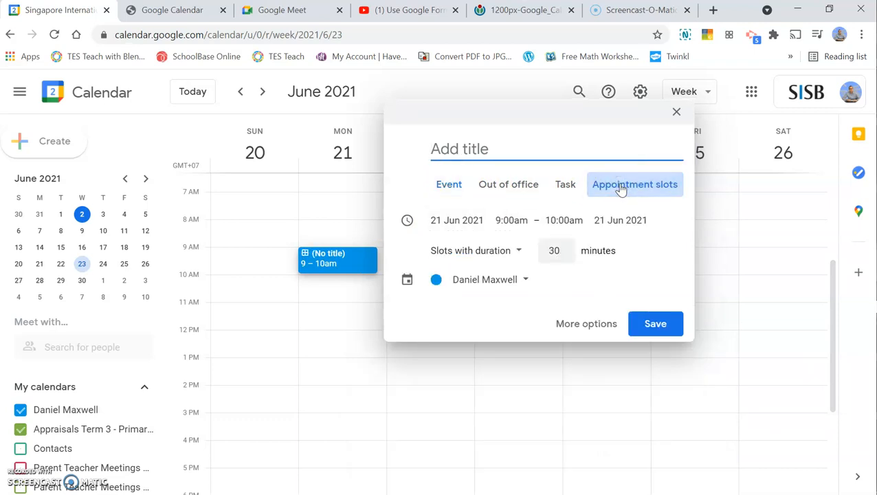
# - Save the slot as PTM June, 9:00–9:30am, on the PTM June calendar
pyautogui.click(564, 220)
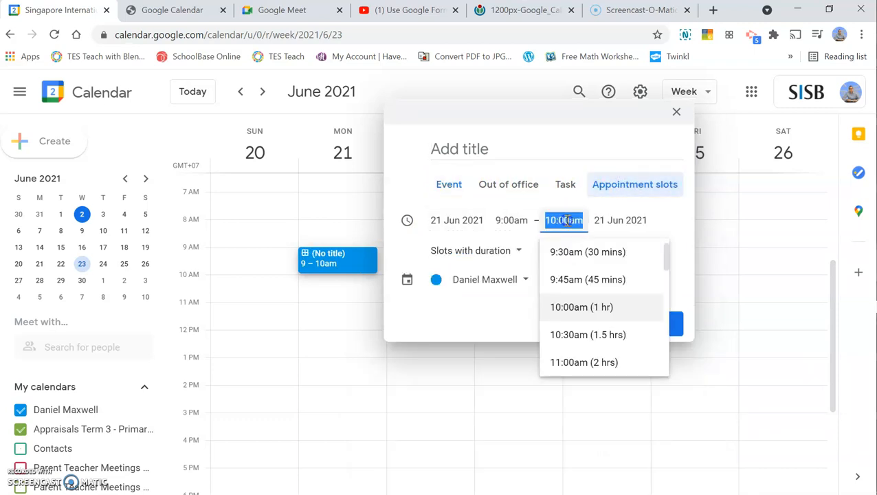
pyautogui.click(587, 251)
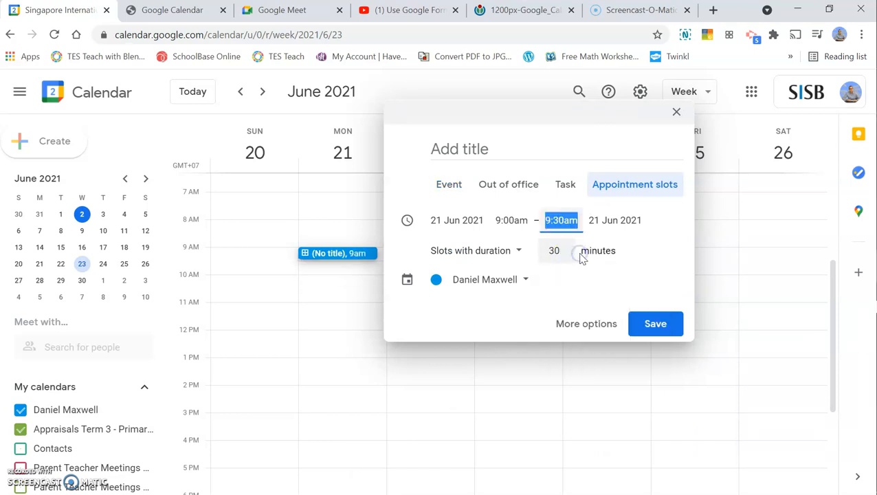
pyautogui.click(460, 149)
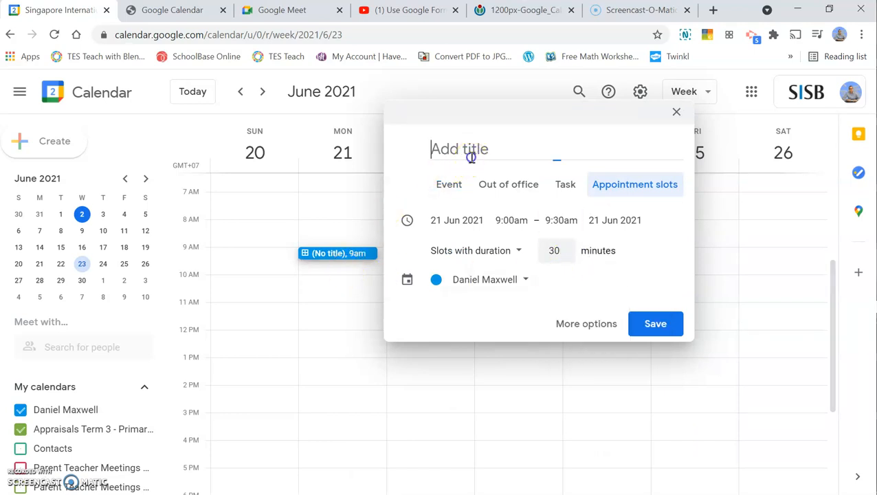
pyautogui.write('PTM')
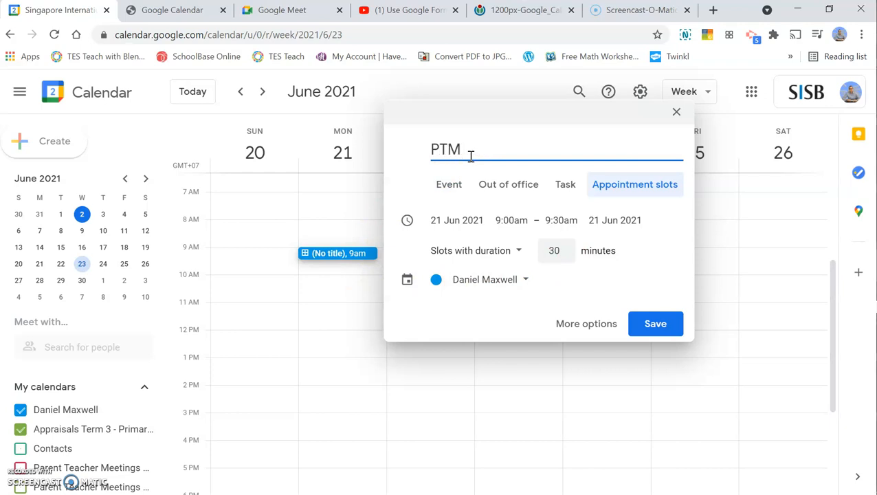
pyautogui.write('June')
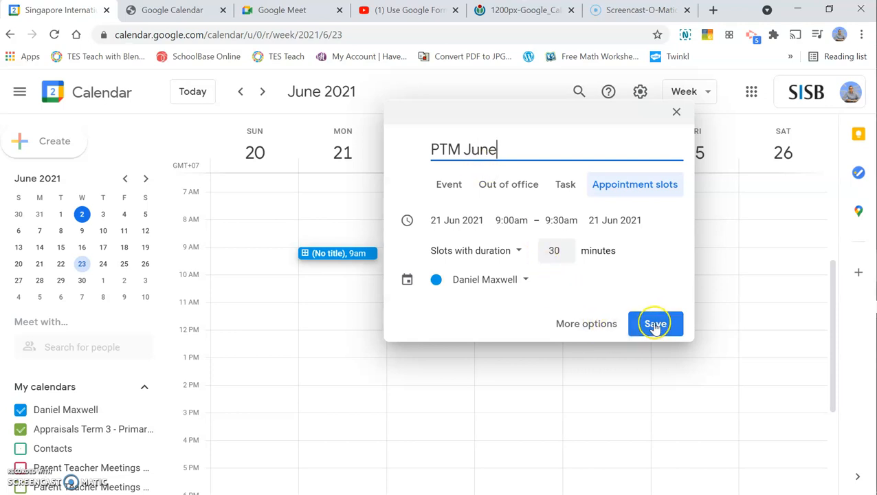
pyautogui.click(484, 279)
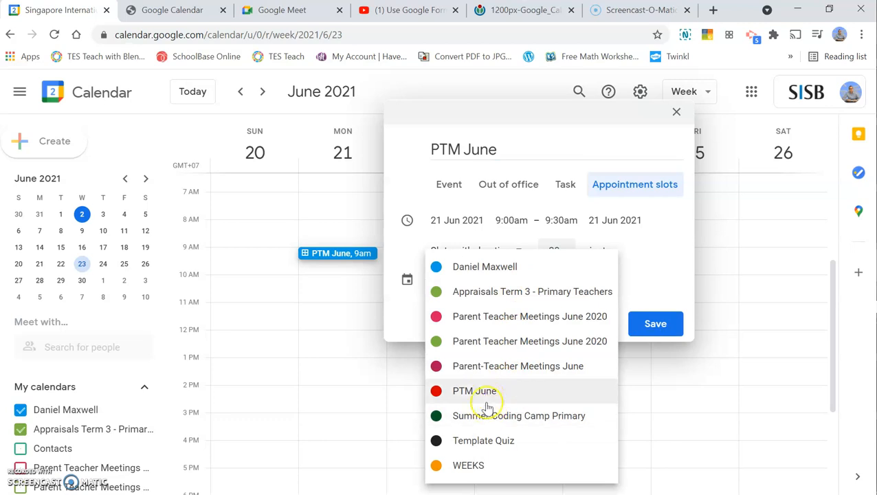
pyautogui.click(474, 390)
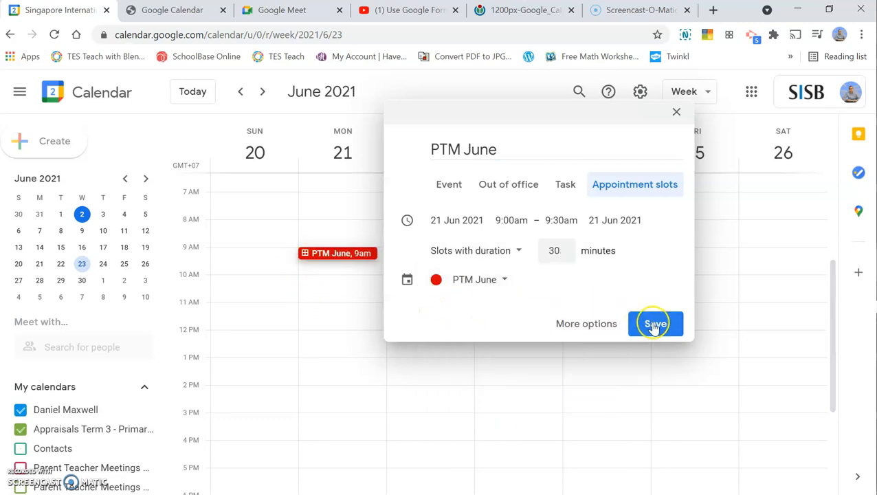
pyautogui.click(654, 324)
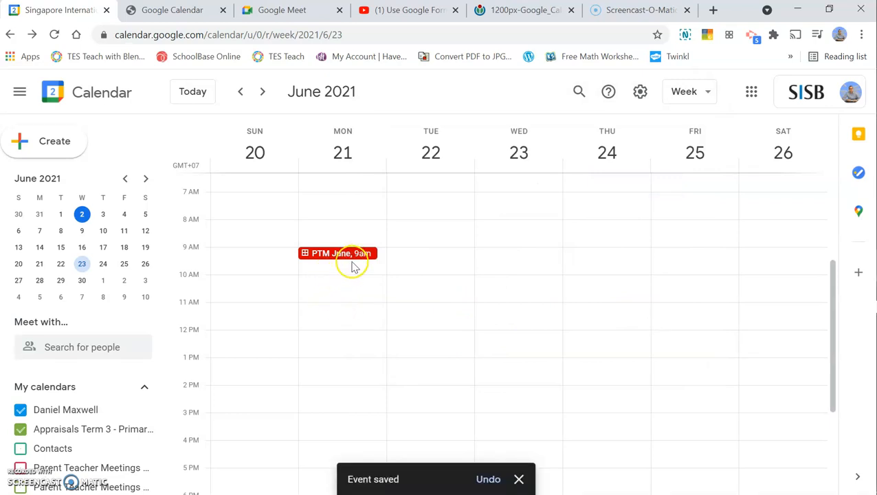
pyautogui.click(337, 272)
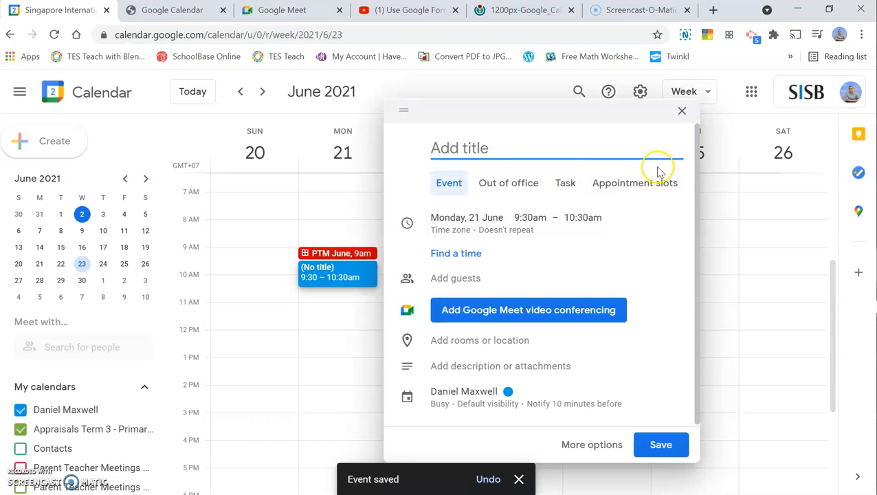
# - Save an untitled 9:30–10:00am appointment slot on the PTM June calendar
pyautogui.click(635, 183)
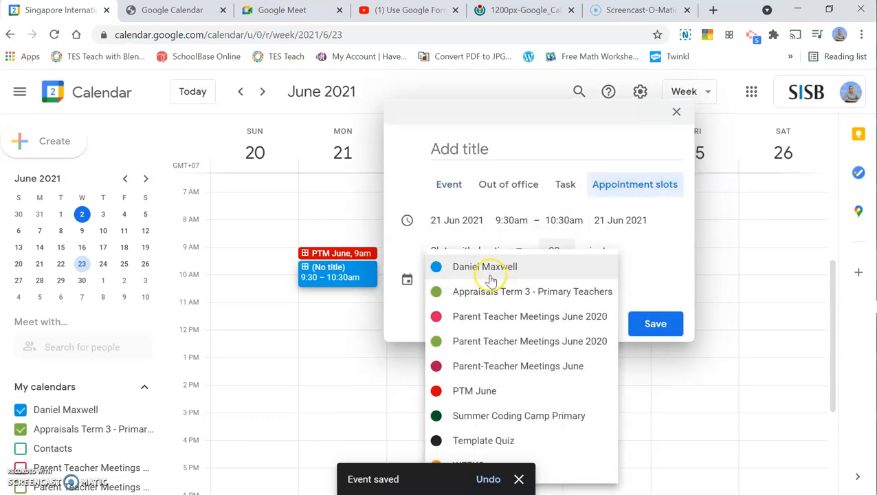
pyautogui.click(474, 390)
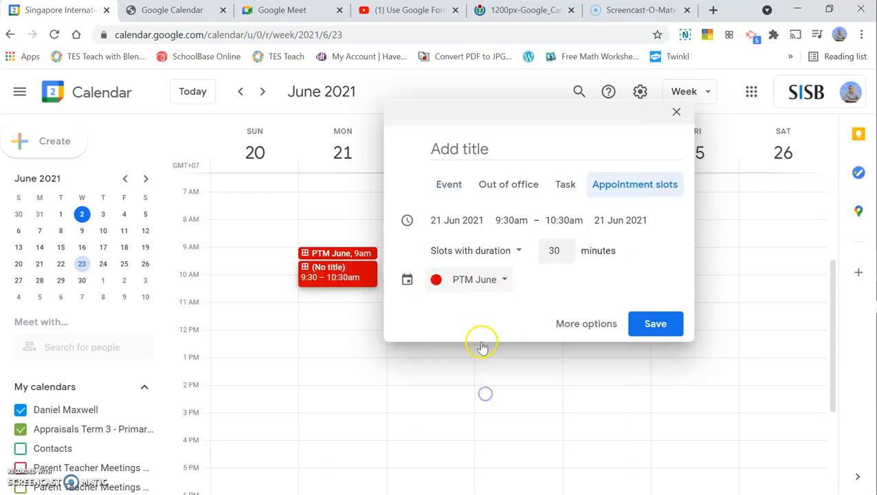
pyautogui.click(563, 220)
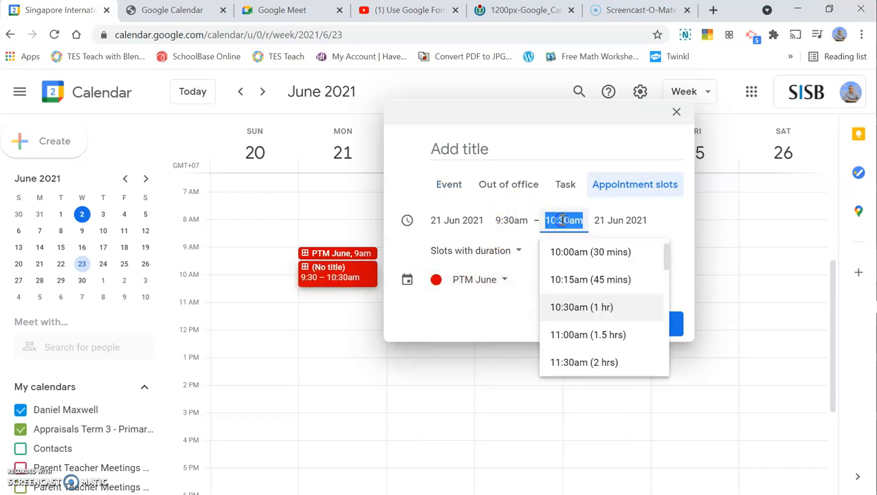
pyautogui.click(589, 251)
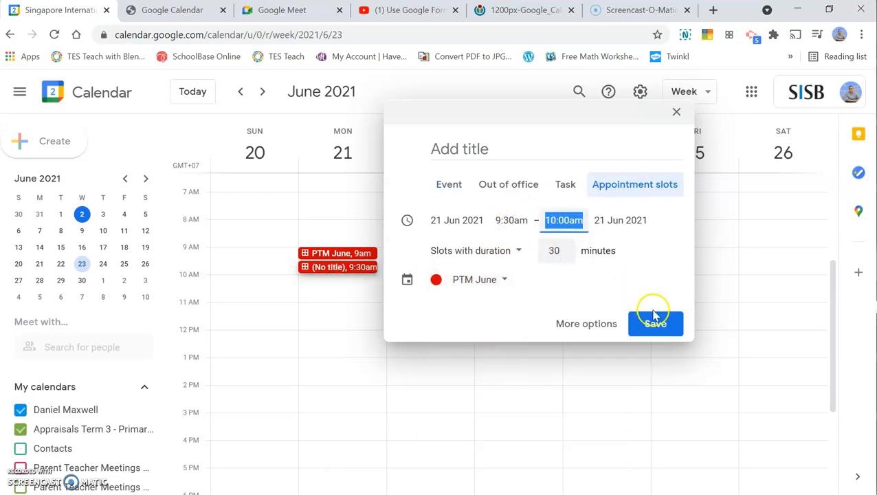
pyautogui.click(655, 323)
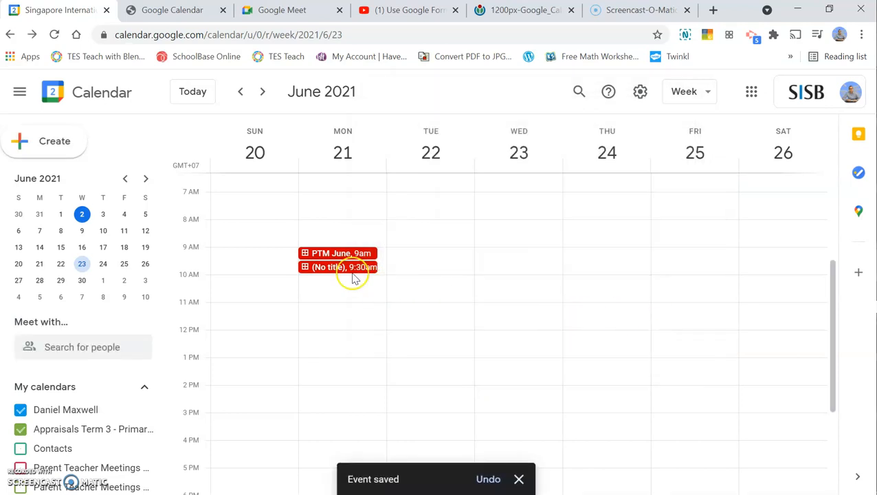
# - Retitle the 9:30 slot to PTM June, correcting the typed typo, and save
pyautogui.click(337, 266)
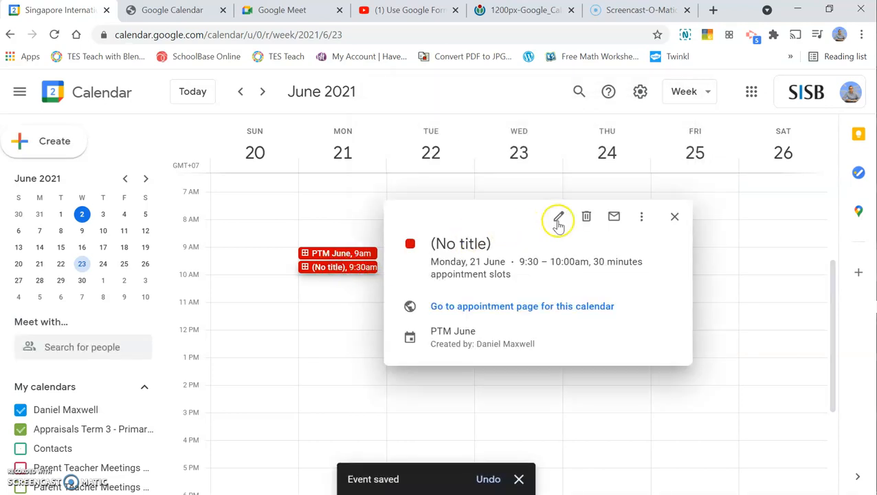
pyautogui.click(558, 216)
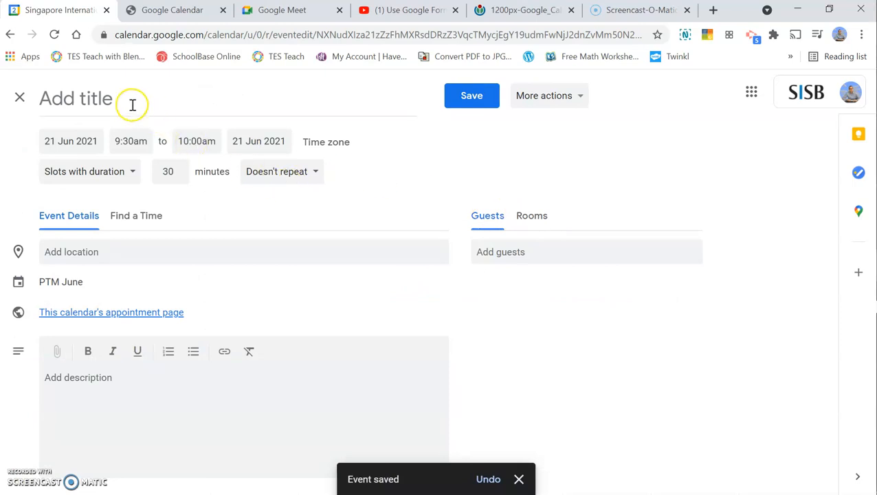
pyautogui.click(132, 104)
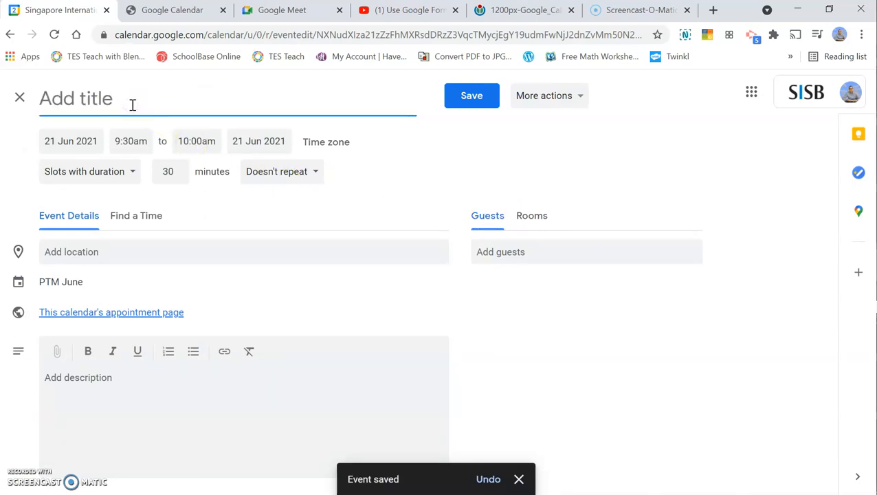
pyautogui.write('PTM JUn')
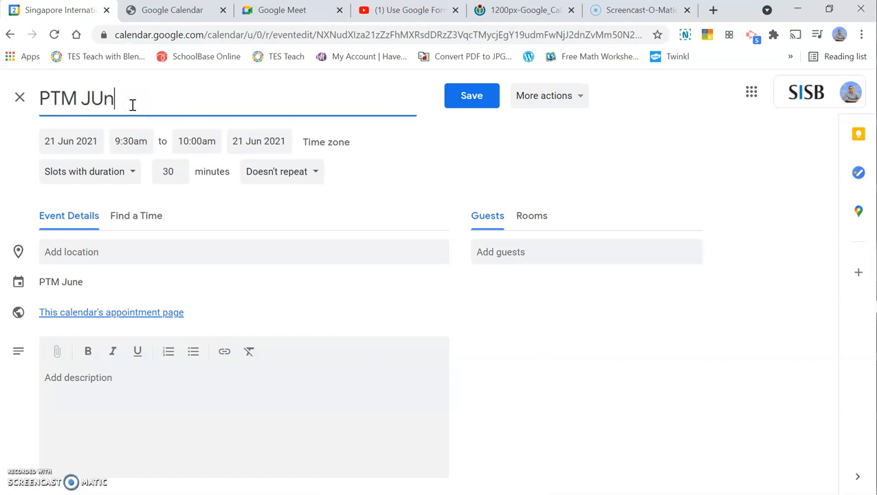
pyautogui.press('Backspace')
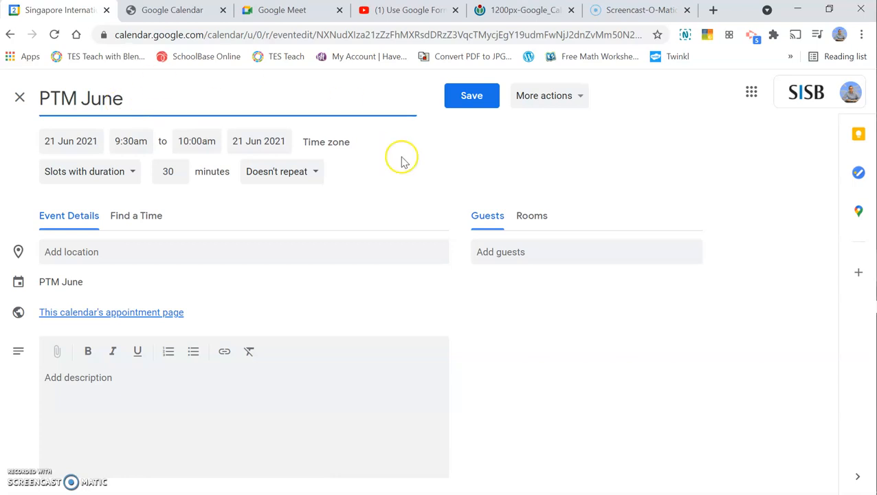
pyautogui.click(472, 95)
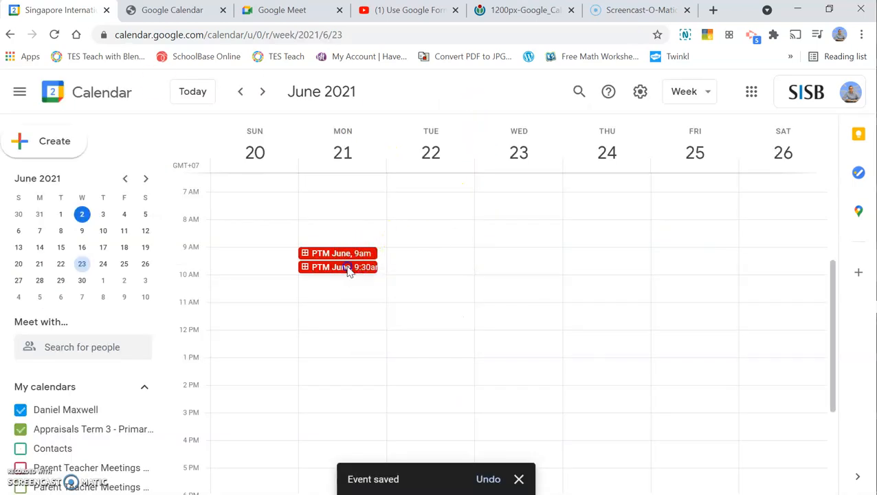
# - Duplicate the 9:30 slot into a 10:00am PTM June slot
pyautogui.click(342, 267)
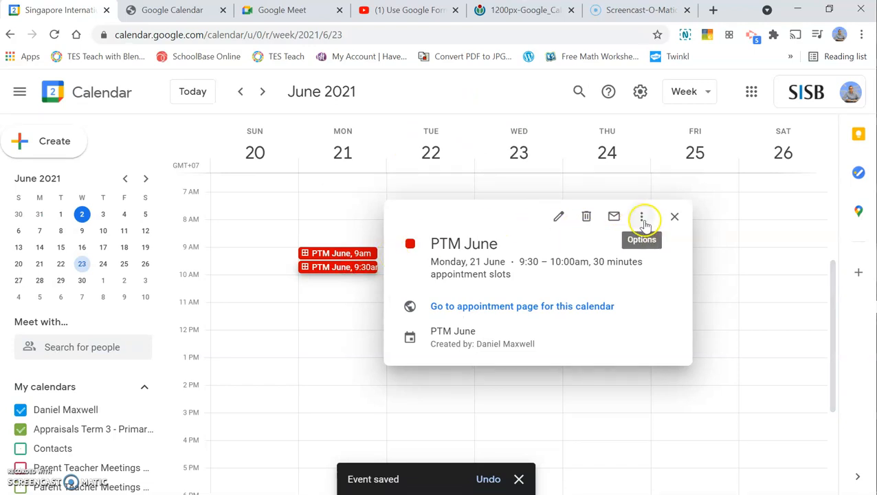
pyautogui.click(641, 217)
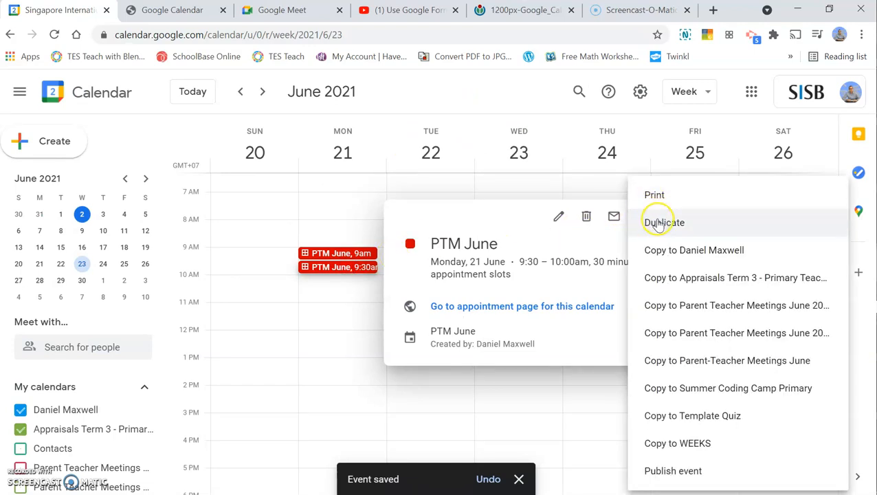
pyautogui.click(663, 222)
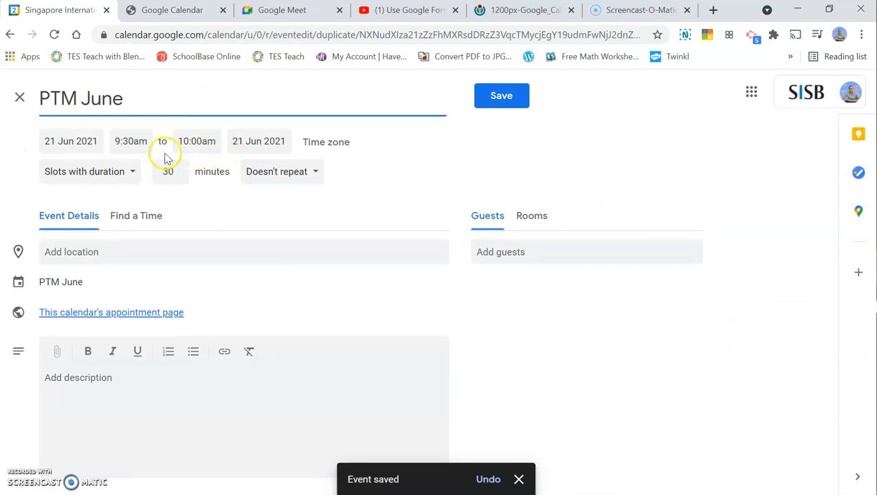
pyautogui.click(129, 141)
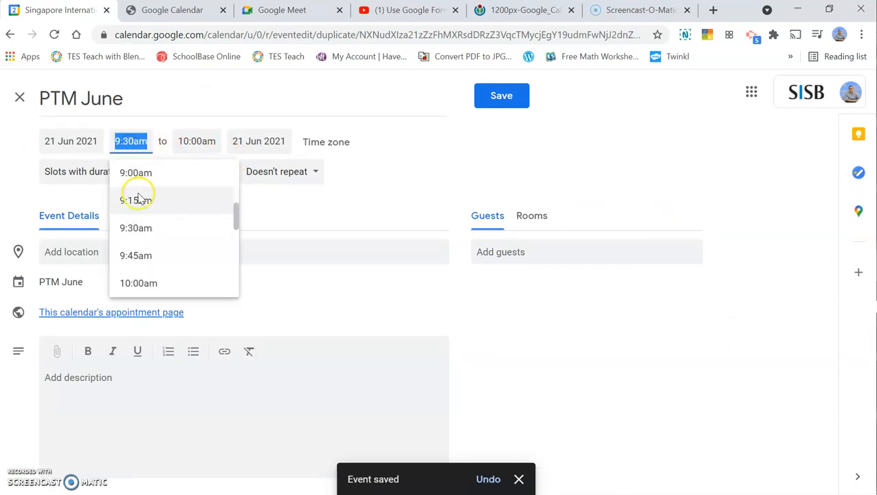
pyautogui.click(138, 282)
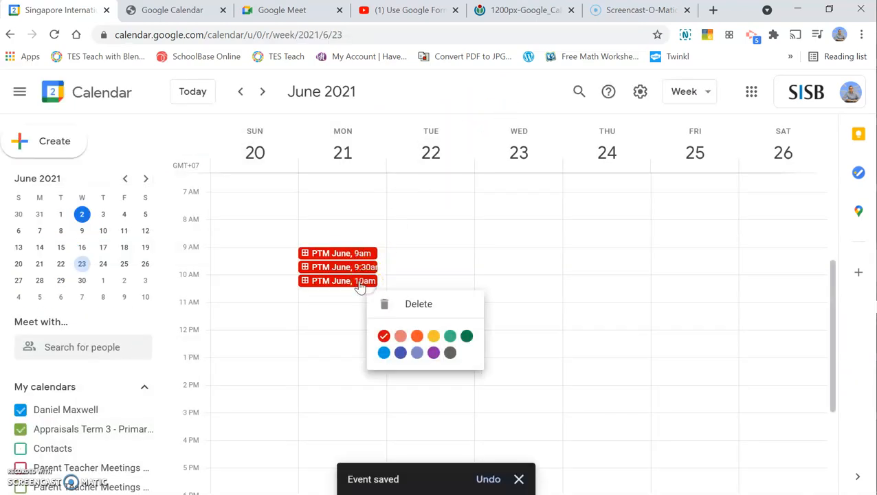
# - Duplicate the 10am slot into a 10:30–11:00am PTM June slot and save
pyautogui.click(343, 267)
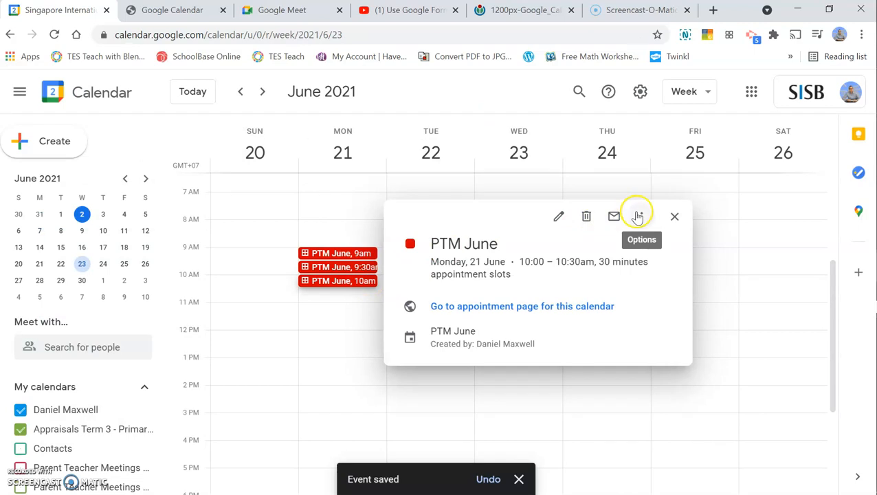
pyautogui.click(636, 216)
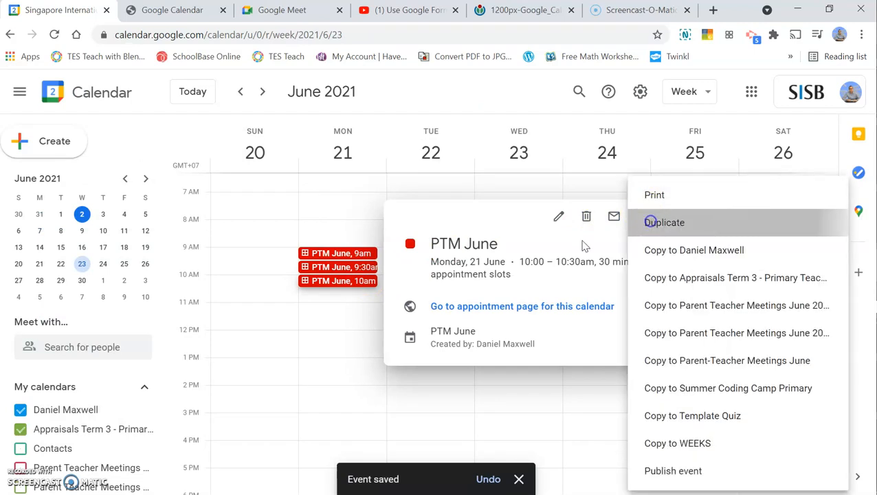
pyautogui.click(664, 222)
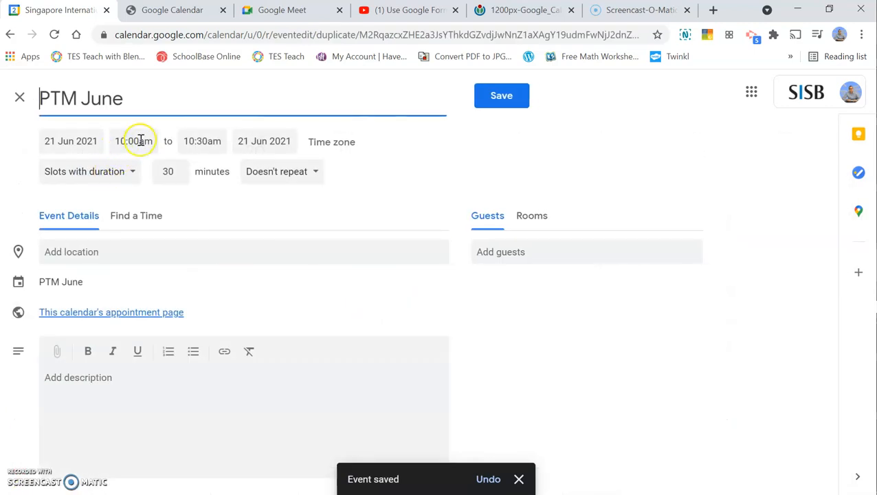
pyautogui.click(134, 141)
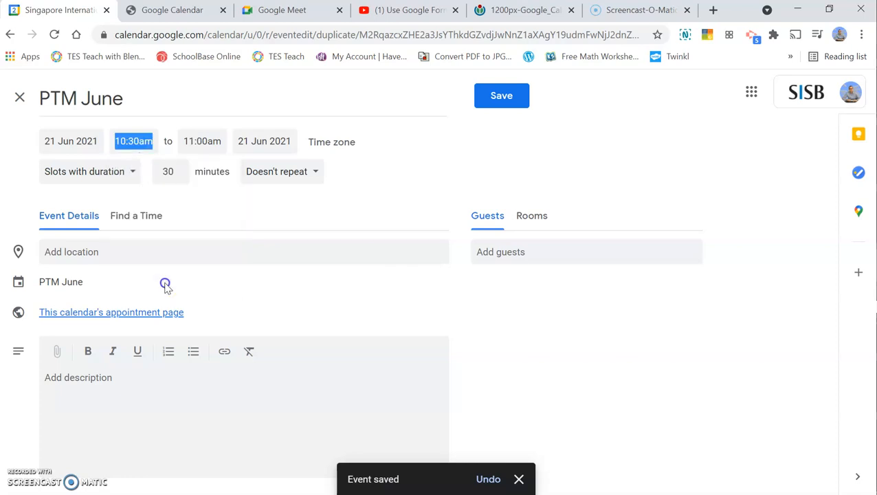
pyautogui.click(501, 96)
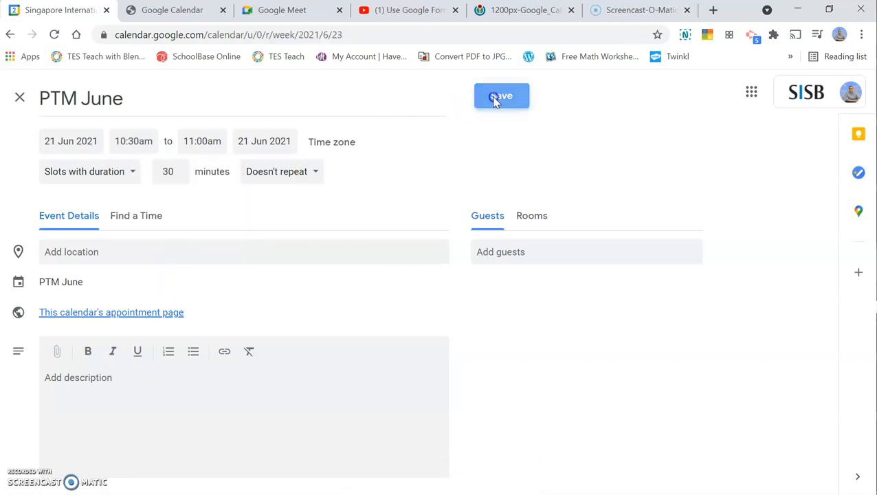
pyautogui.click(501, 96)
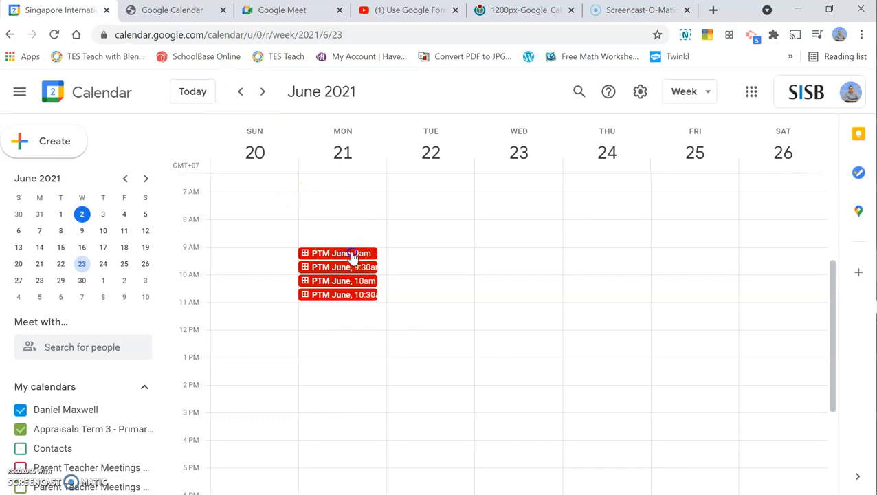
# - Put the 9am PTM June slot into edit mode, then switch to Google Meet
pyautogui.click(336, 253)
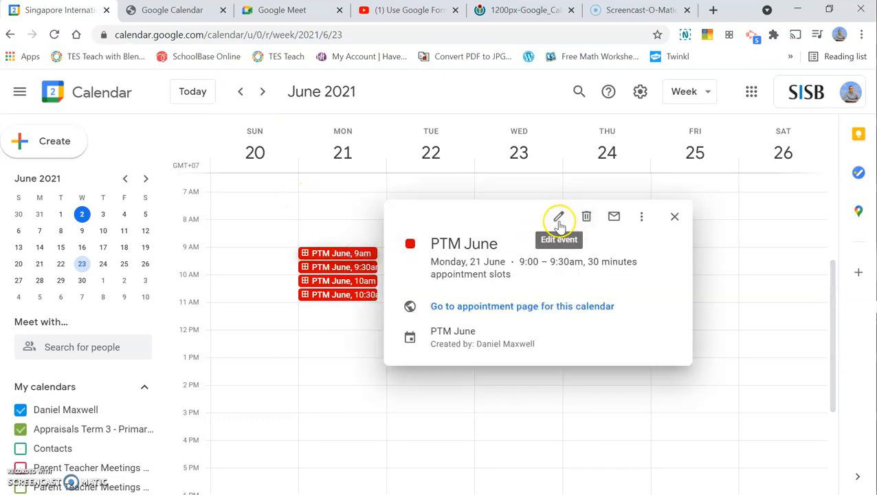
pyautogui.click(558, 216)
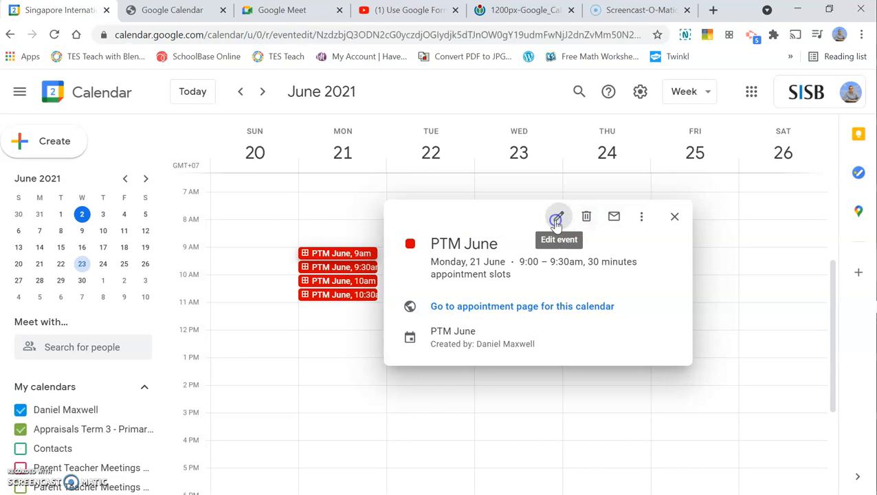
pyautogui.click(556, 216)
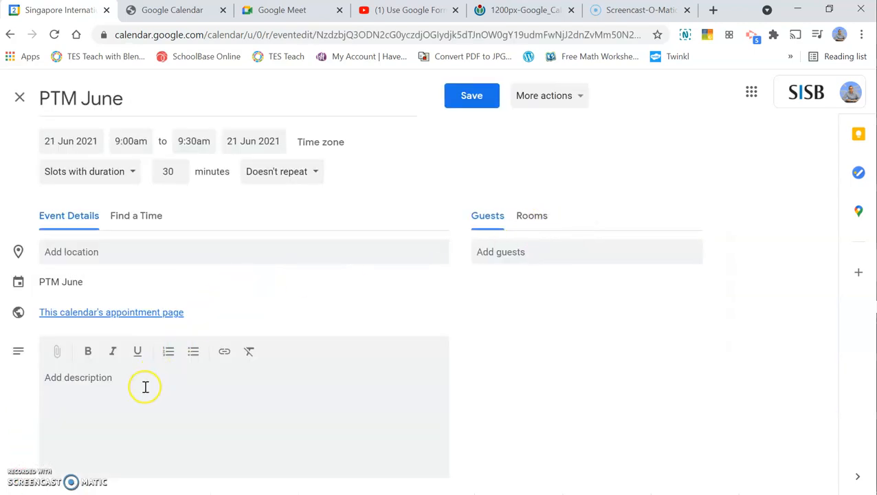
pyautogui.click(282, 10)
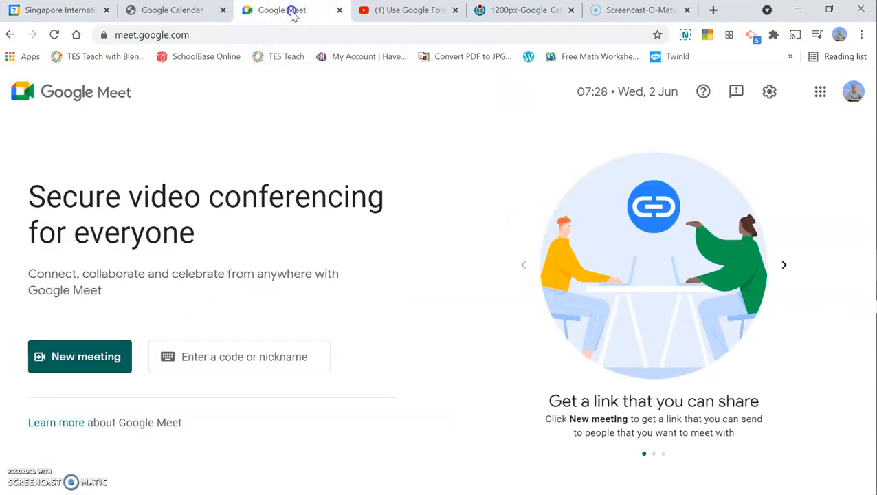
# - Create a Meet meeting for later and copy its link meet.google.com/vbx-awno-ymz
pyautogui.click(79, 355)
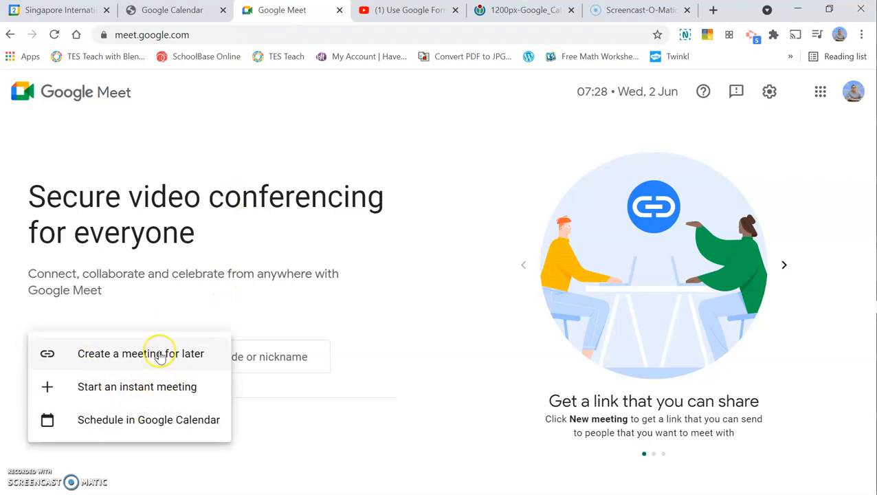
pyautogui.click(141, 353)
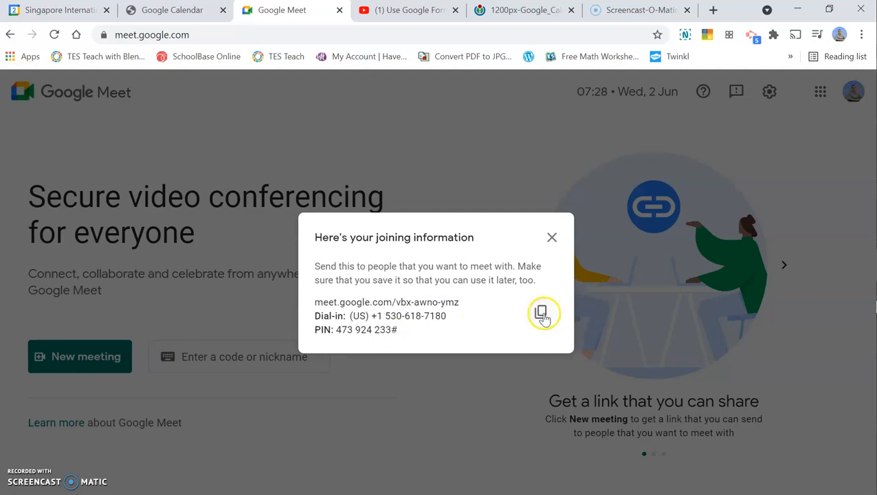
pyautogui.click(171, 10)
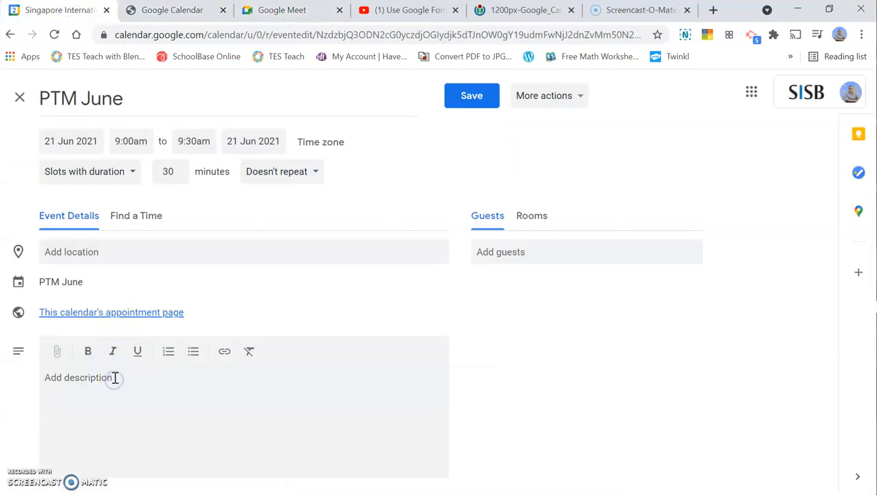
# - Save the 9am slot with description 'Here is the link to the PTM' plus the Meet link
pyautogui.write('https://meet.google.com/vbx-awno-ymz')
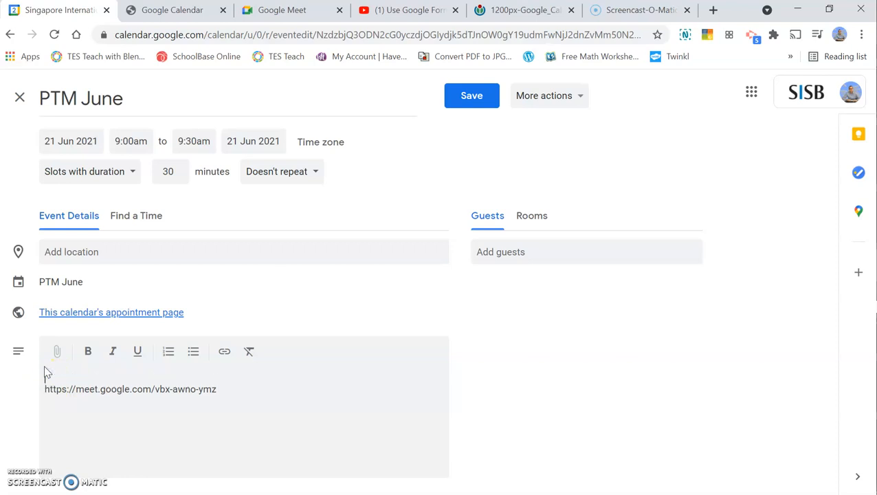
pyautogui.write('Here i')
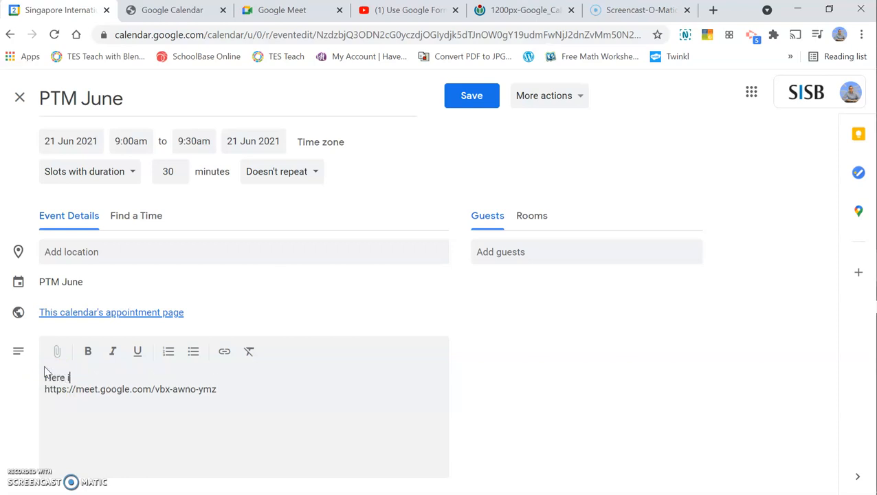
pyautogui.write('s the link to')
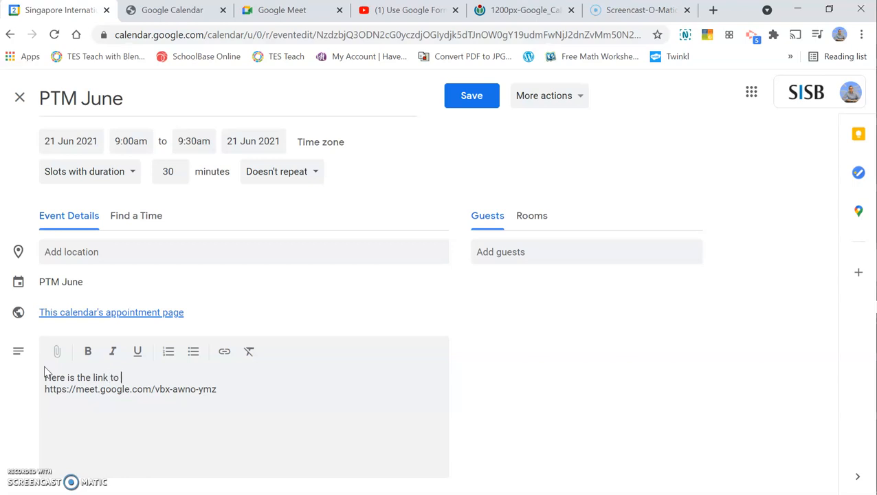
pyautogui.write('the P')
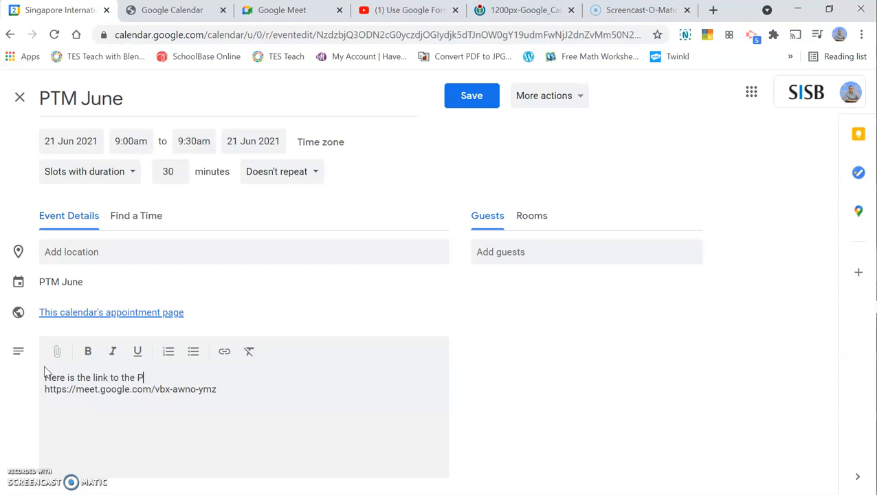
pyautogui.write('TM')
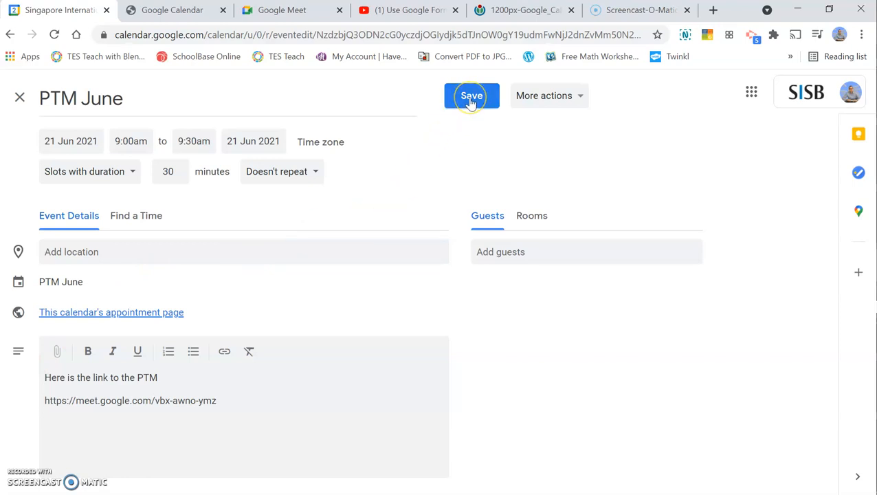
pyautogui.click(471, 95)
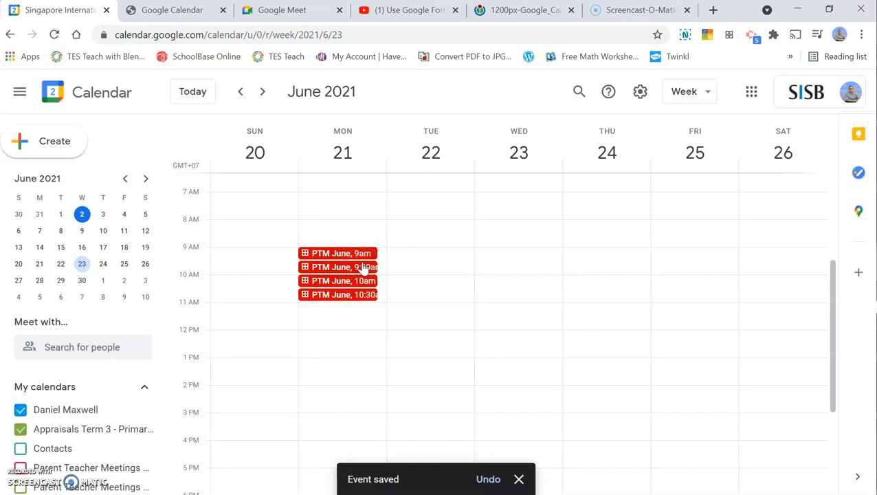
# - Open the 9:30 PTM June slot's edit page, then switch to Google Meet
pyautogui.click(343, 267)
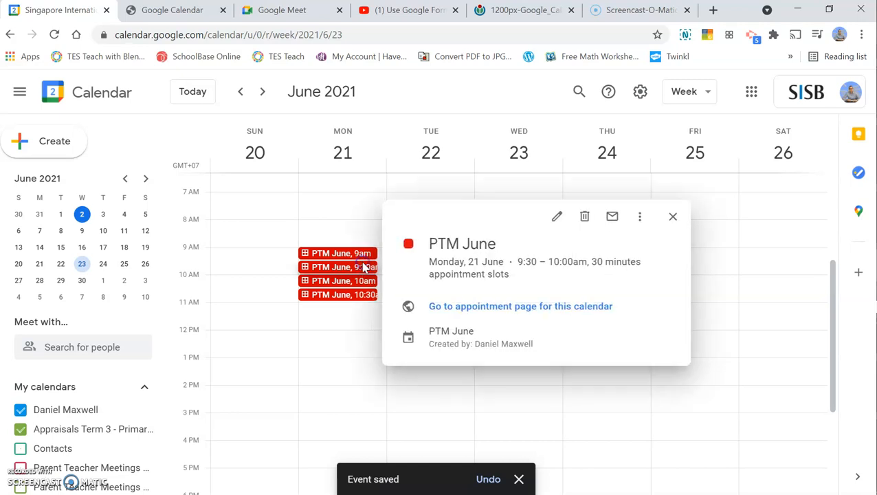
pyautogui.click(557, 216)
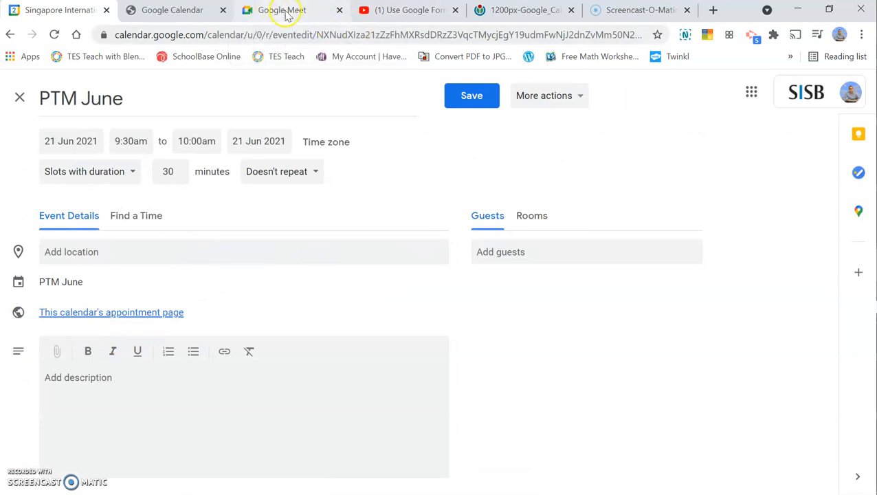
pyautogui.click(281, 9)
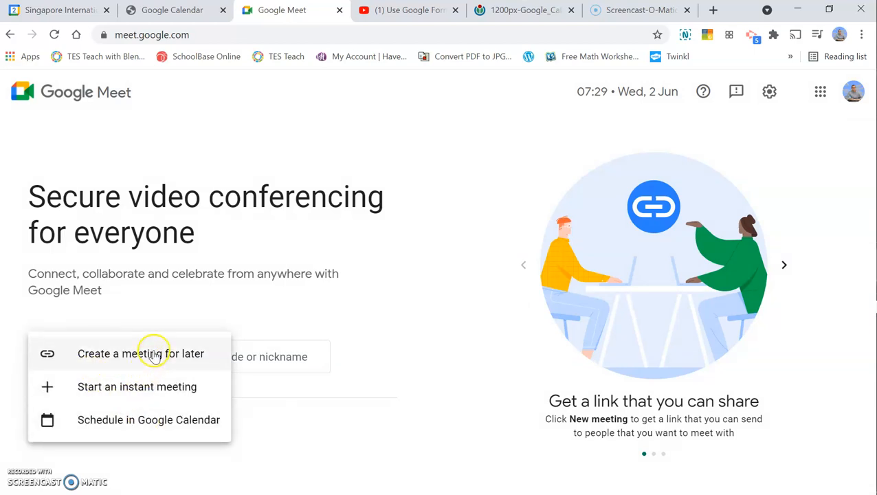
pyautogui.click(140, 353)
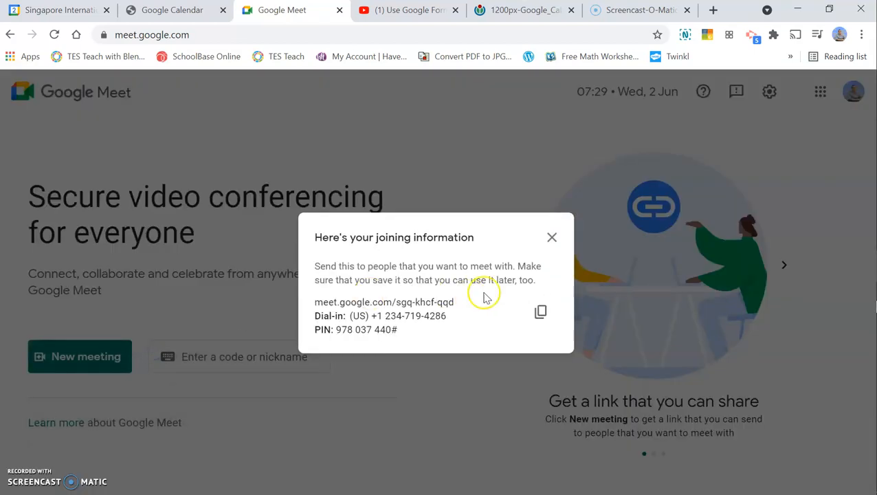
pyautogui.click(540, 312)
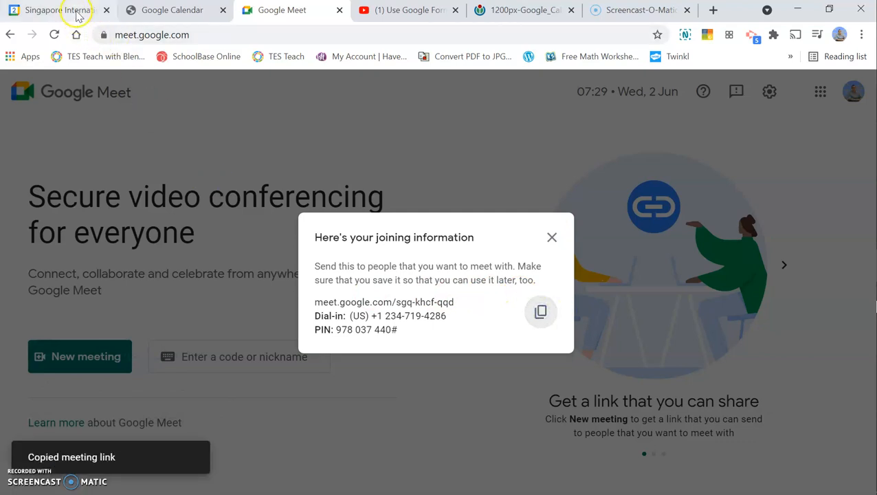
pyautogui.click(55, 10)
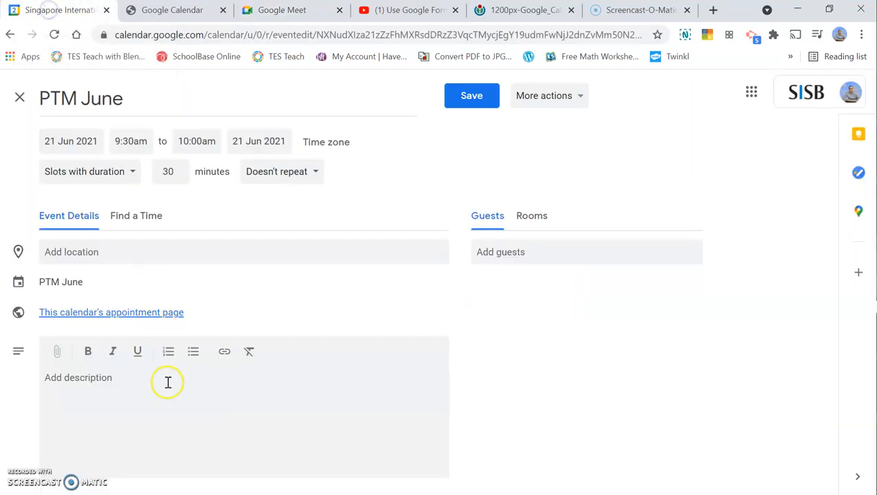
# - Describe the 9:30 slot as 'the PTM' with the pasted Meet link and save the appointment slots
pyautogui.write('https://meet.google.com/sgg-khcf-qqd')
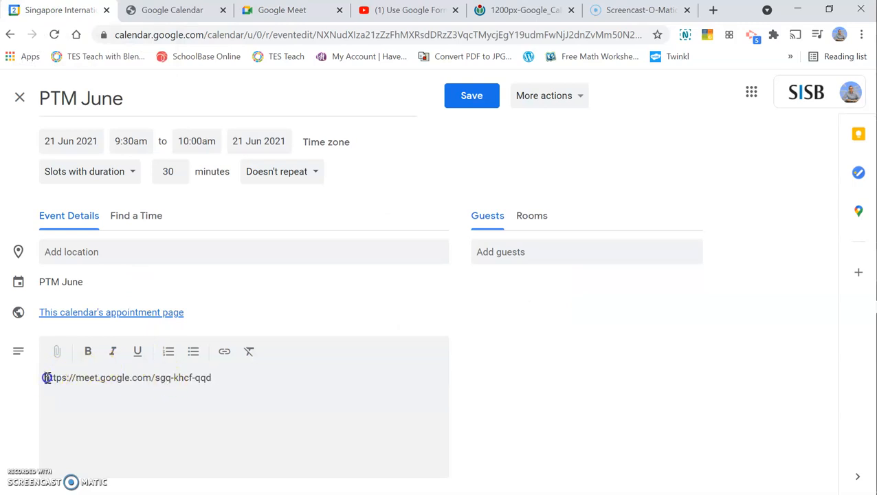
pyautogui.press('Enter')
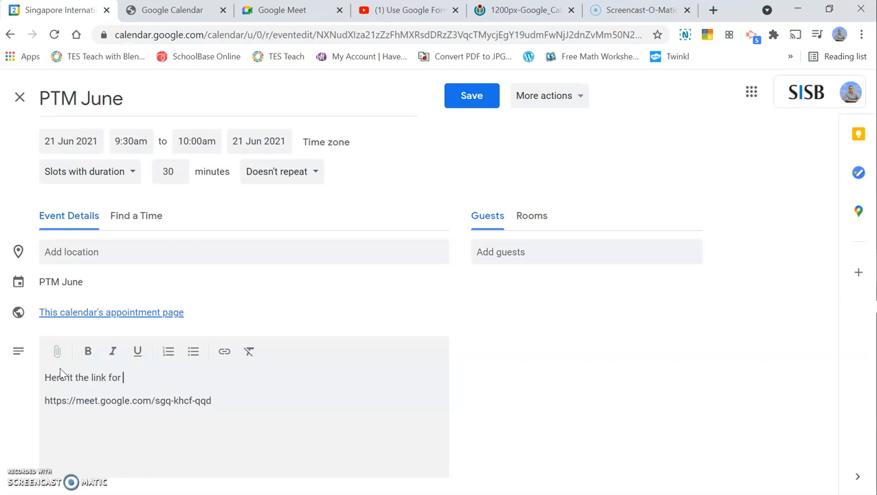
pyautogui.write('the PTM')
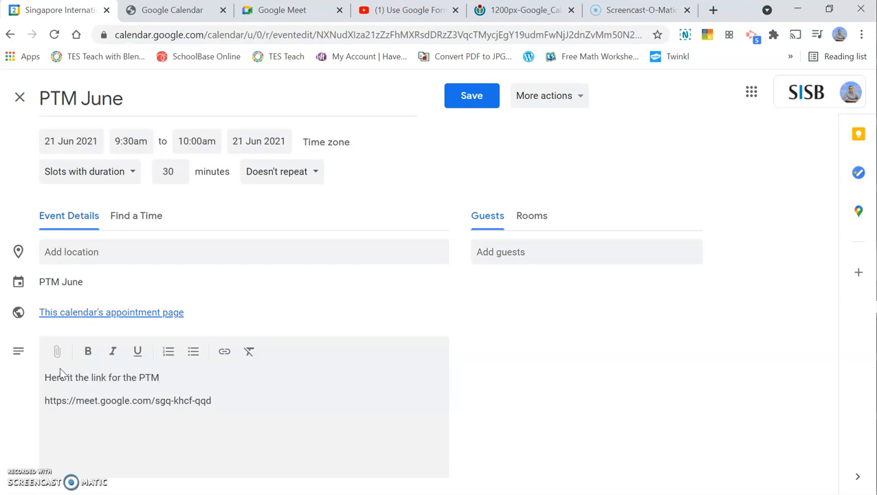
pyautogui.click(471, 95)
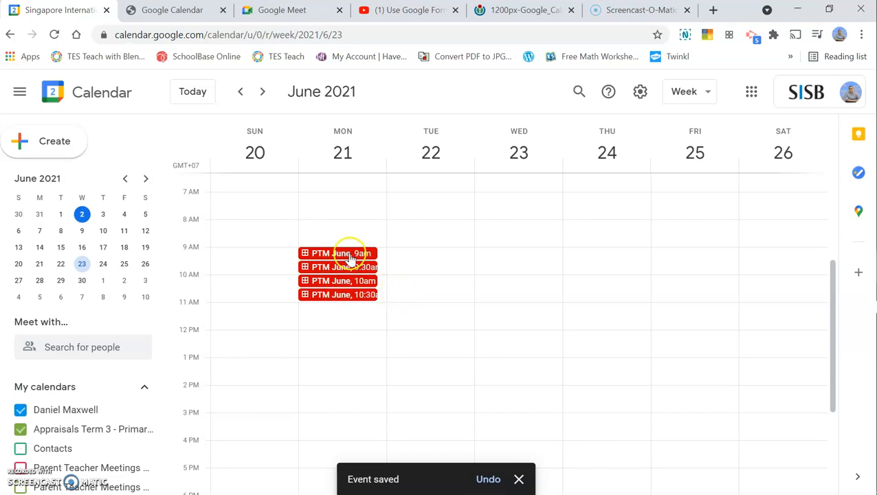
# - View the 9:00 PTM June slot's details and go to the calendar's appointment booking page
pyautogui.click(337, 253)
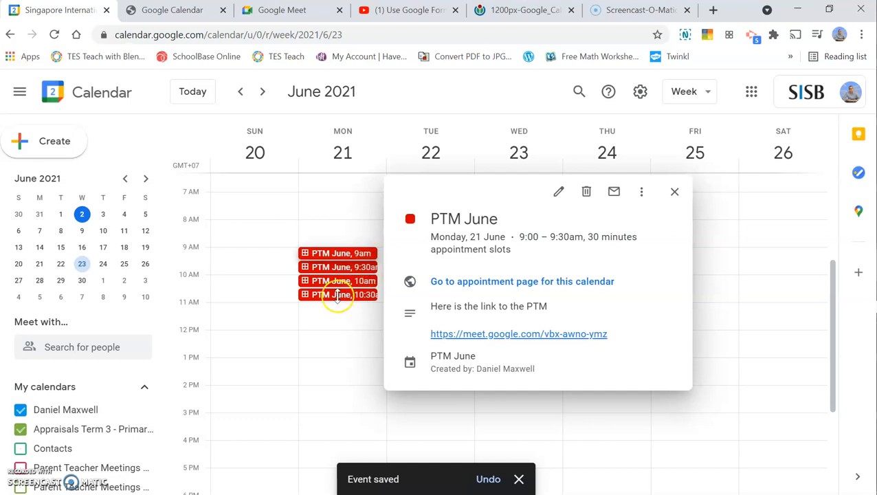
pyautogui.click(674, 192)
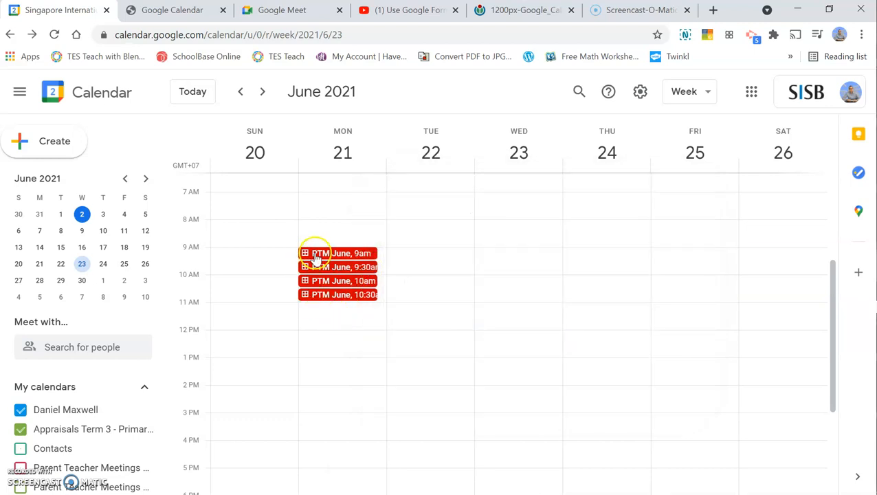
pyautogui.click(340, 267)
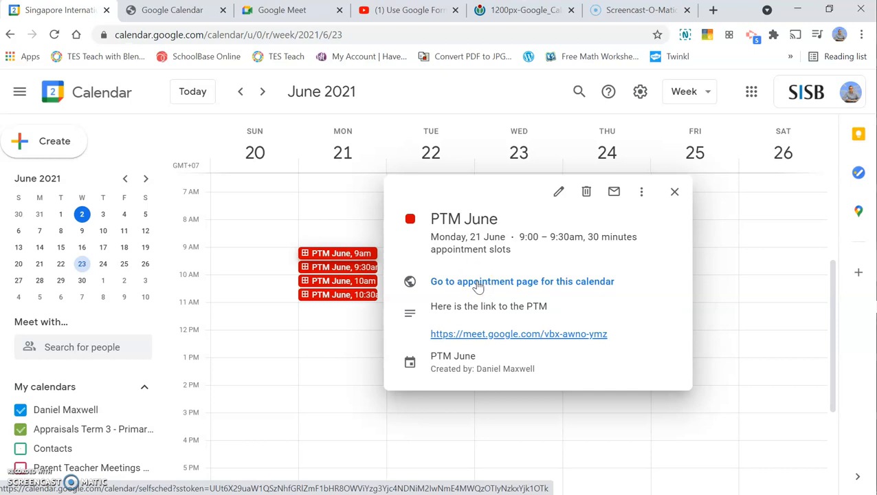
pyautogui.click(522, 281)
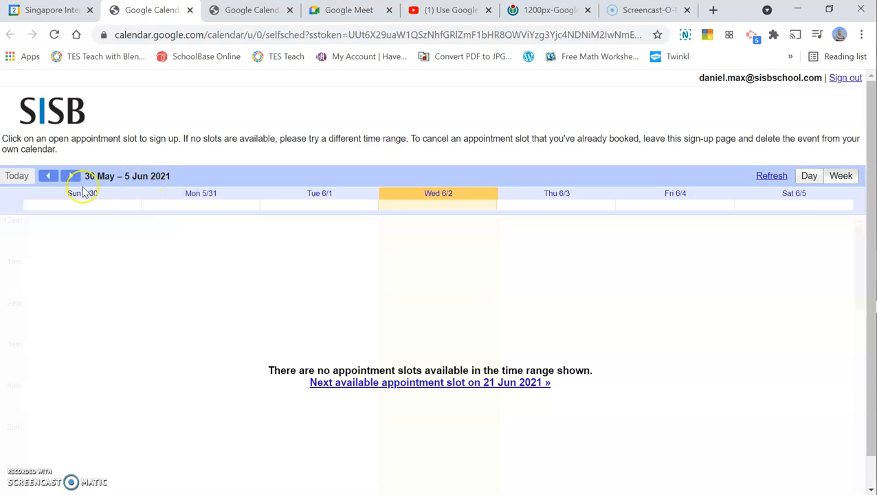
# - Jump to the 21 June week and start booking the 9:00–9:30am PTM June slot
pyautogui.click(71, 176)
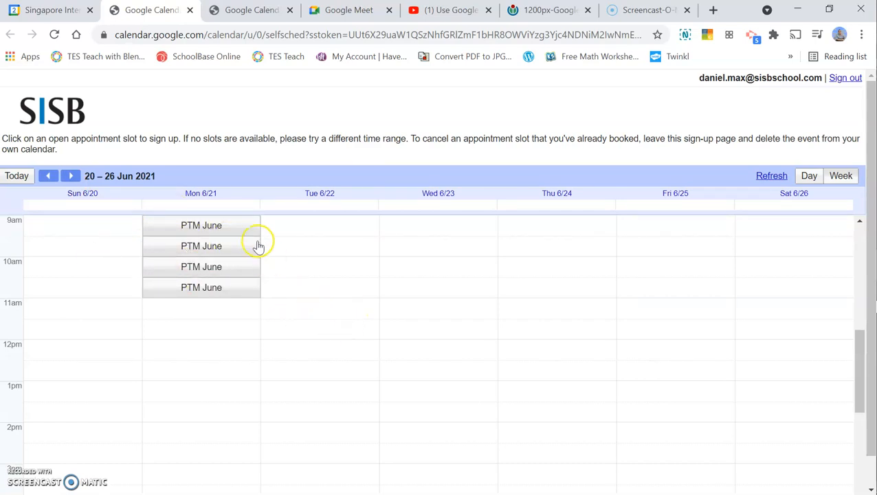
pyautogui.moveTo(236, 225)
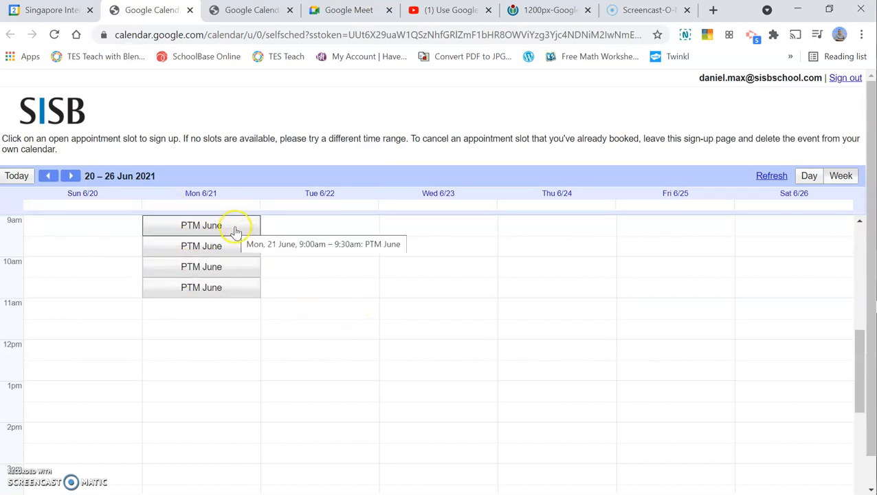
pyautogui.moveTo(236, 249)
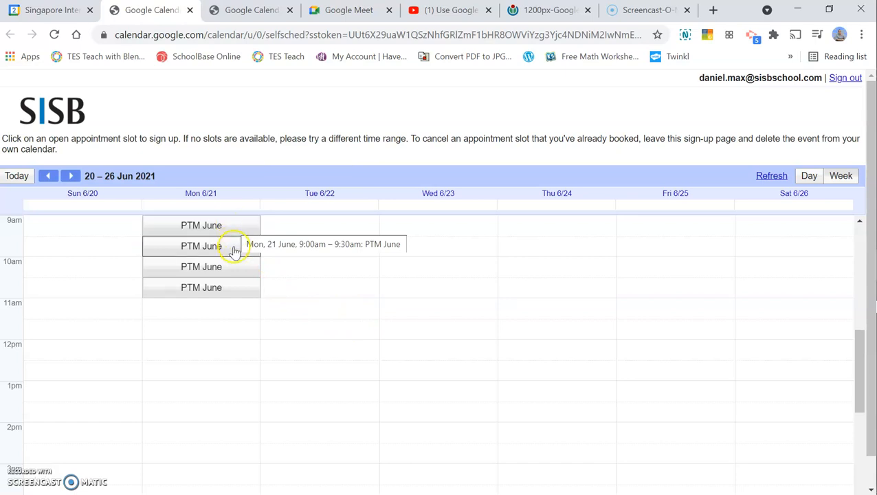
pyautogui.moveTo(163, 25)
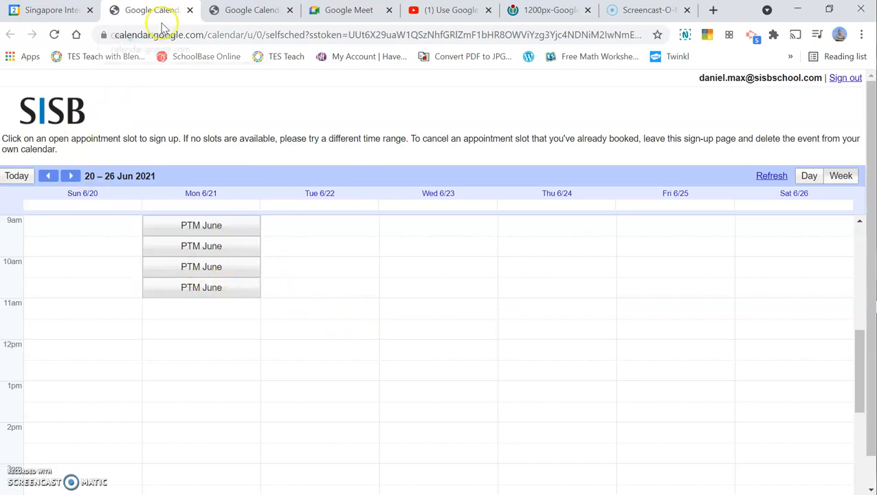
pyautogui.moveTo(201, 226)
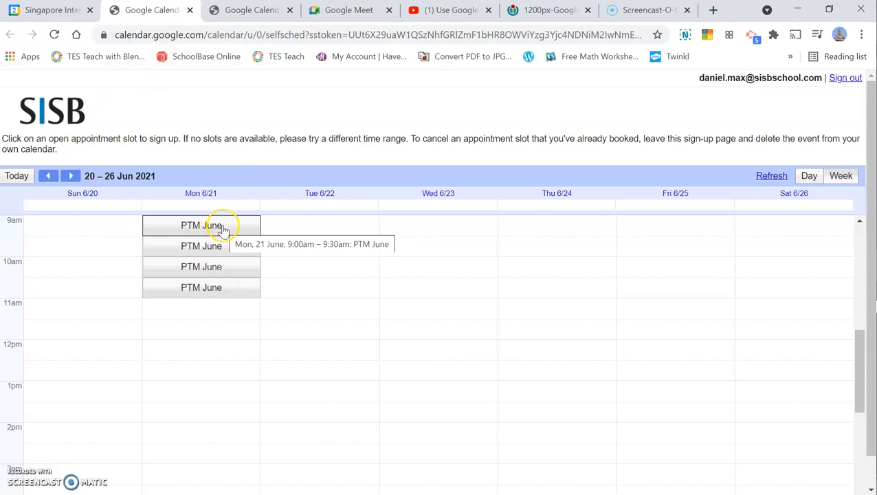
pyautogui.click(201, 225)
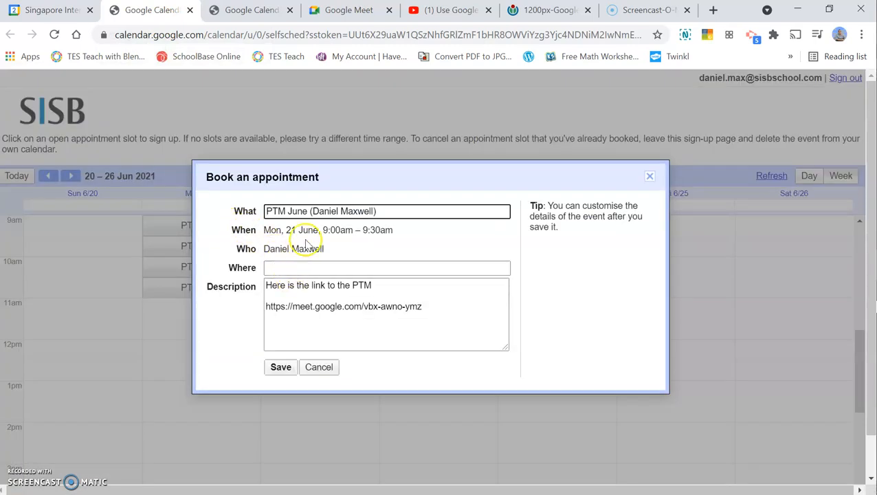
pyautogui.moveTo(520, 281)
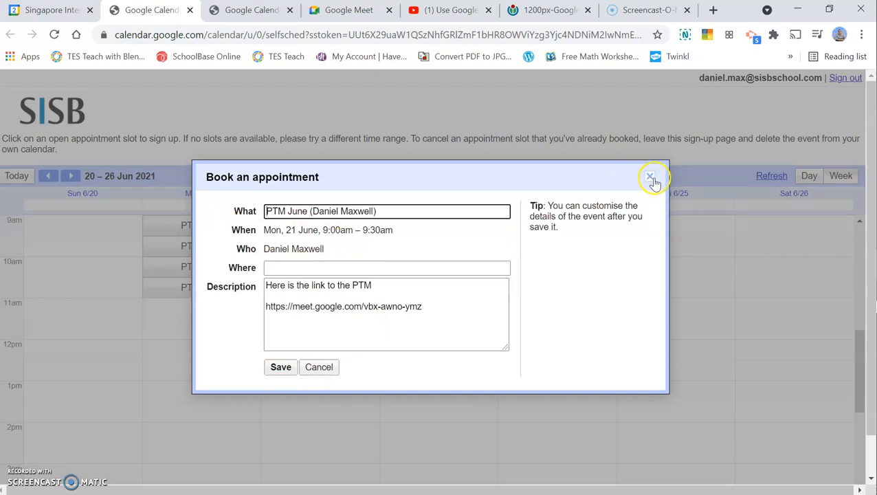
# - Dismiss the Book an appointment form unbooked and return to the main calendar tab
pyautogui.click(651, 178)
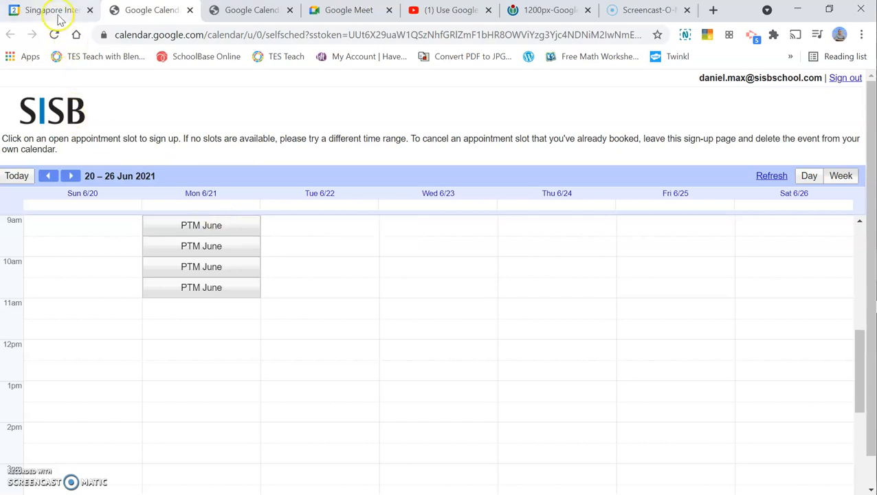
pyautogui.click(150, 9)
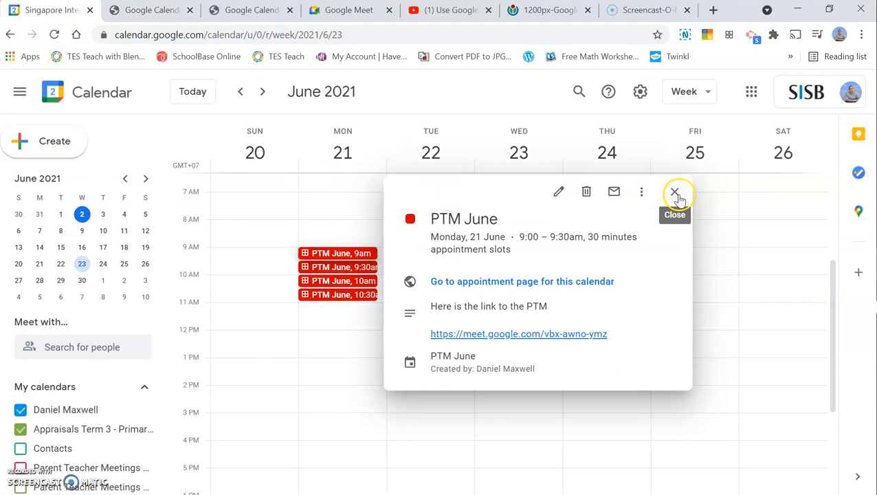
# - Check the Parent-Teacher Meeting appointment tab, then reopen the PTM June appointment page from the 9am slot
pyautogui.click(675, 192)
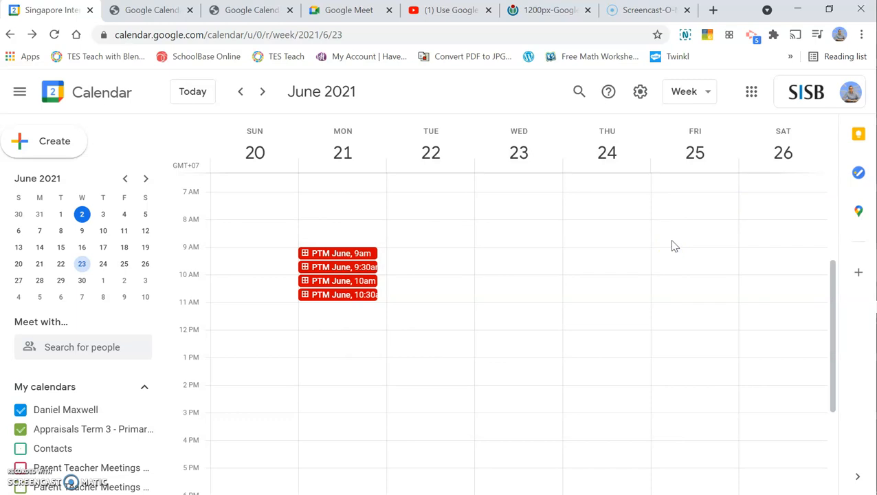
pyautogui.moveTo(661, 242)
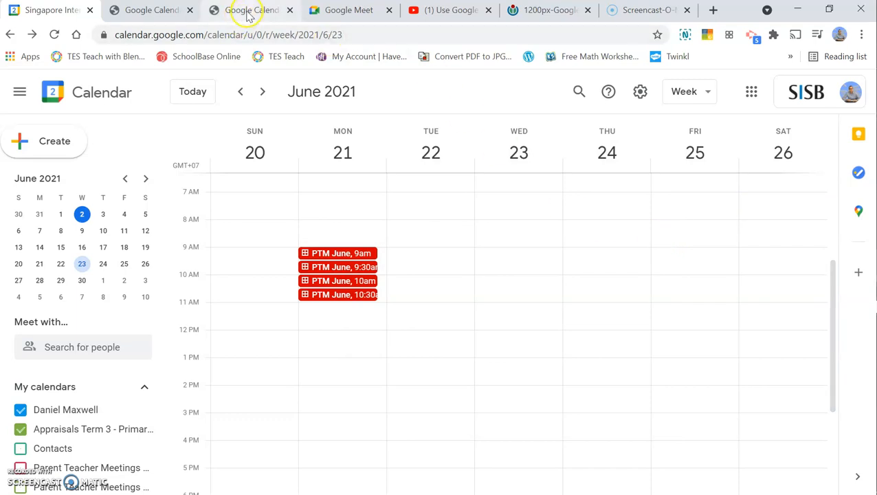
pyautogui.click(251, 9)
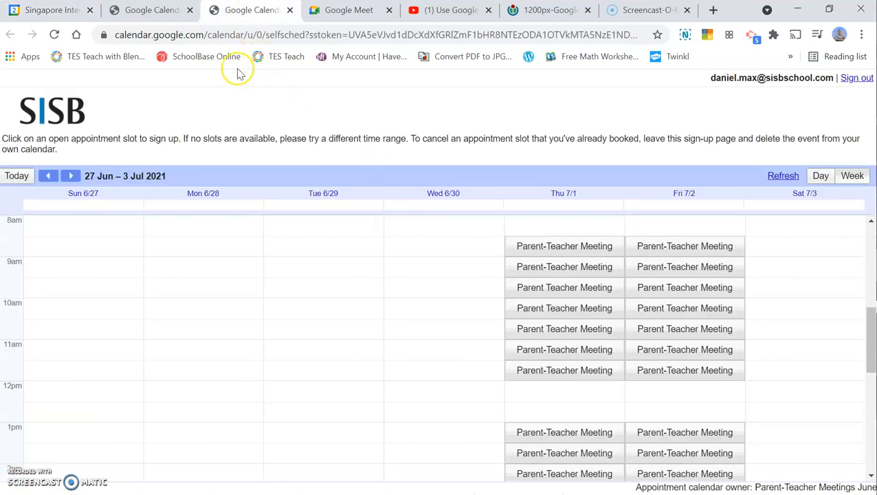
pyautogui.click(47, 175)
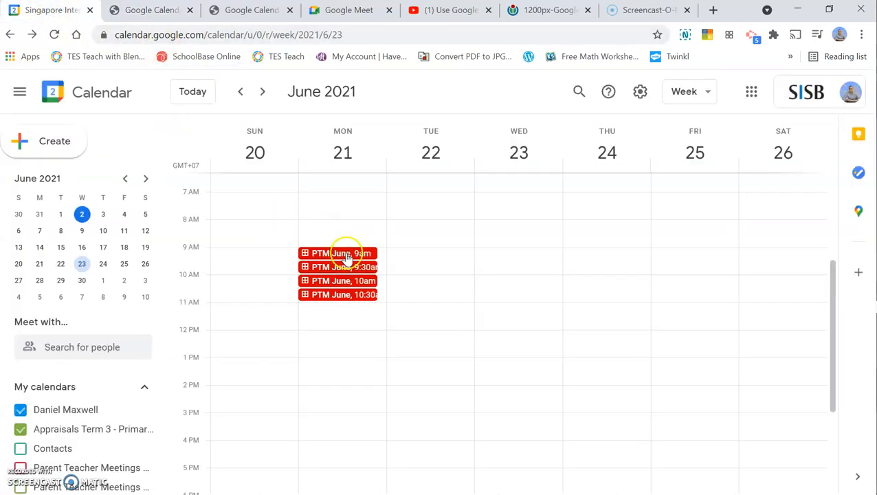
pyautogui.click(337, 253)
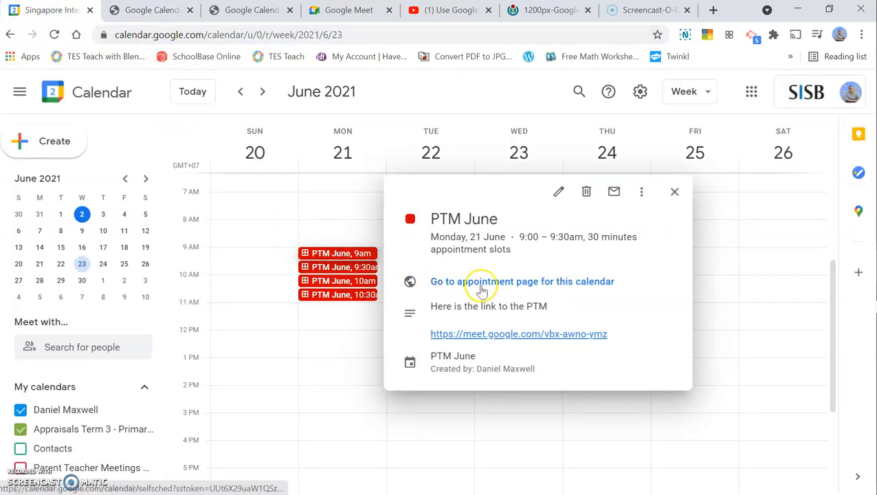
pyautogui.click(522, 281)
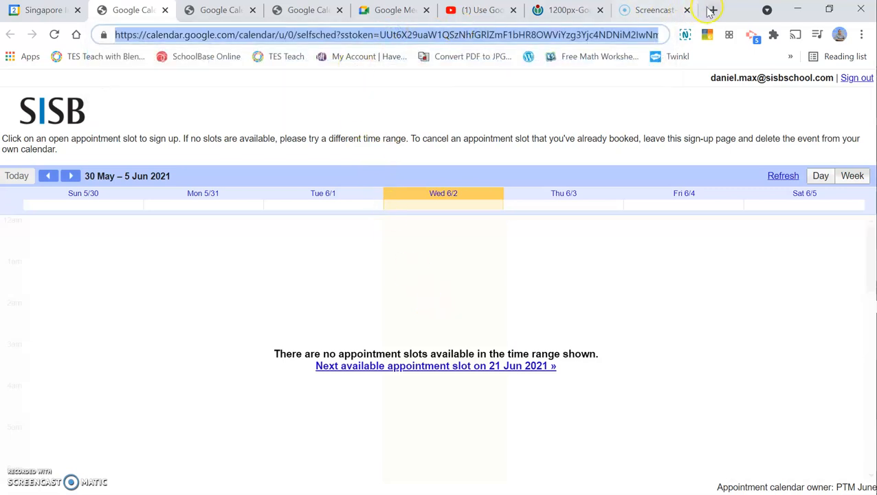
# - Show the four 21 June slots on the appointment page in a new tab, then view the calendar icon image
pyautogui.click(713, 10)
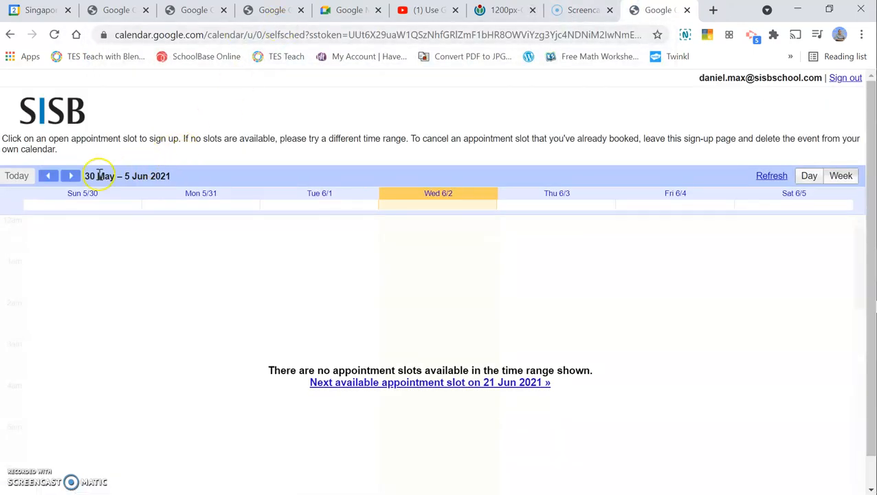
pyautogui.click(71, 176)
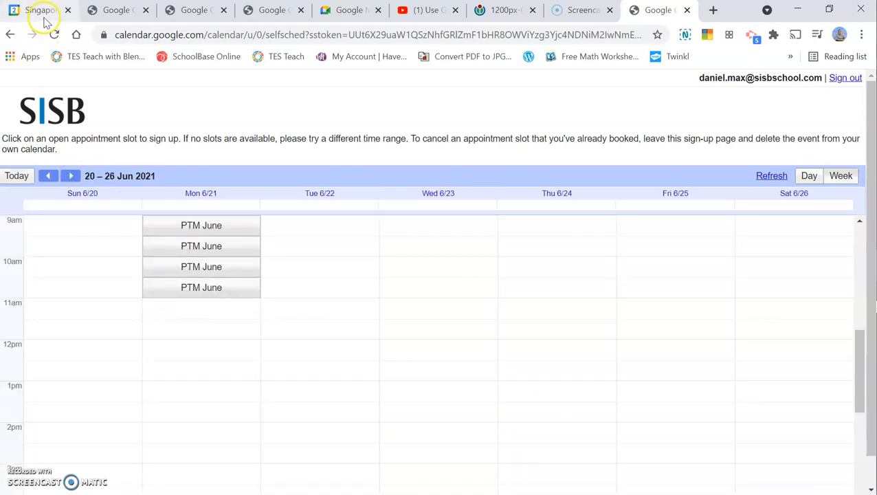
pyautogui.click(505, 9)
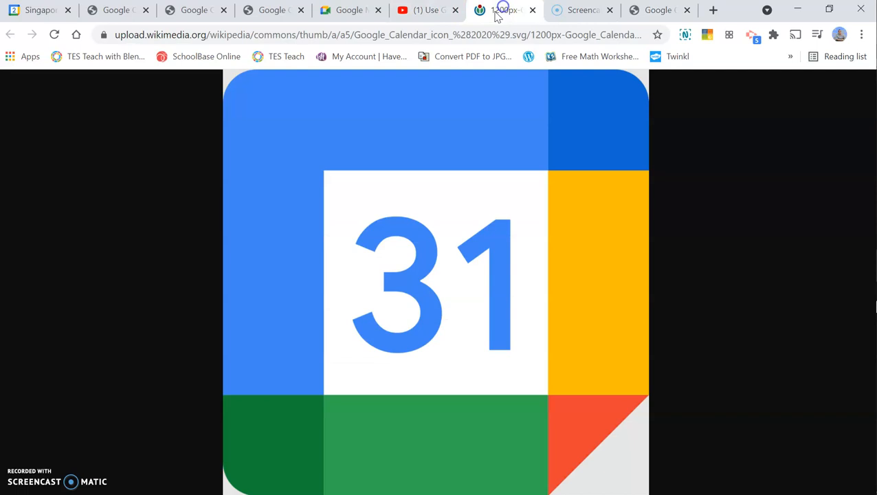